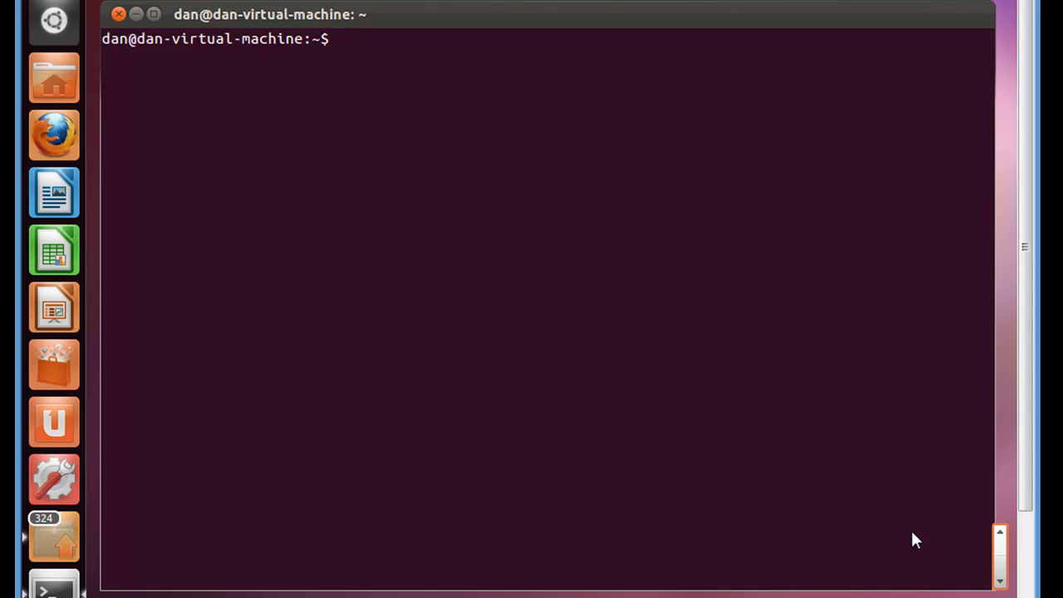
mouse_move(867, 479)
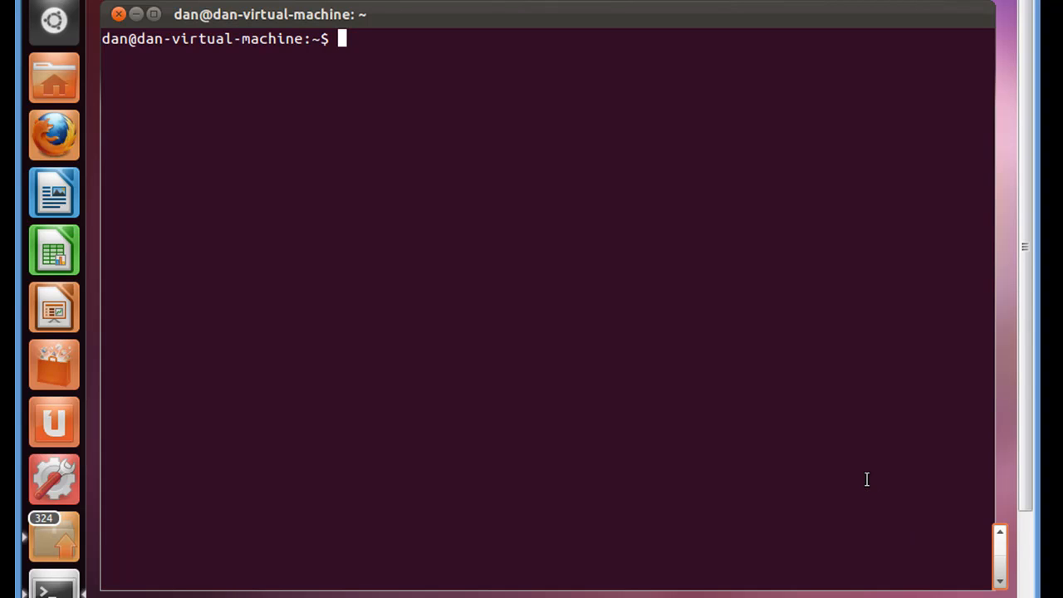
Step: Run ls -la in the home folder to list all entries including hidden files
type("ls")
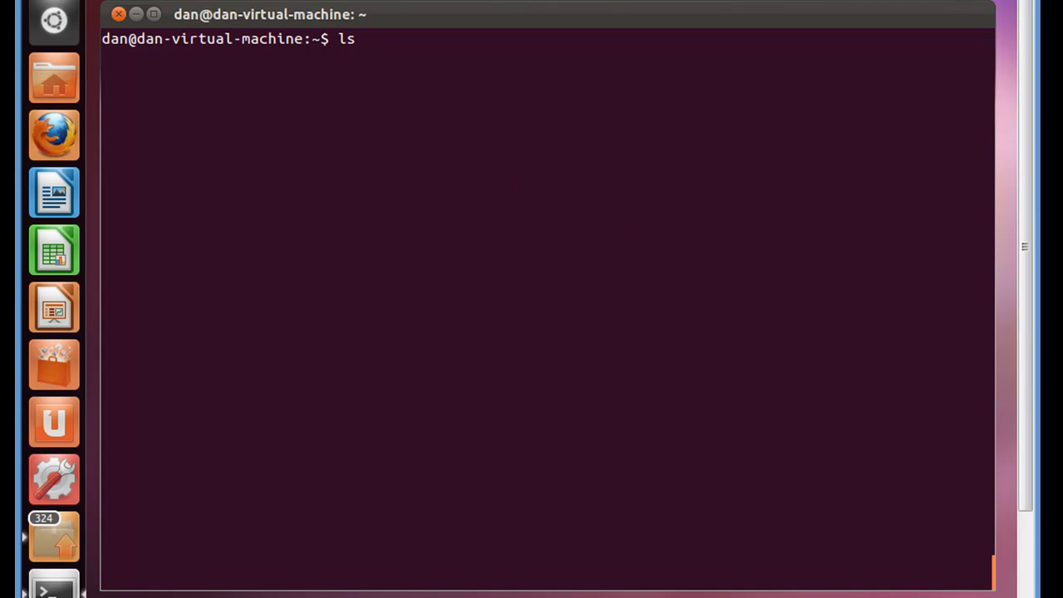
type("-l")
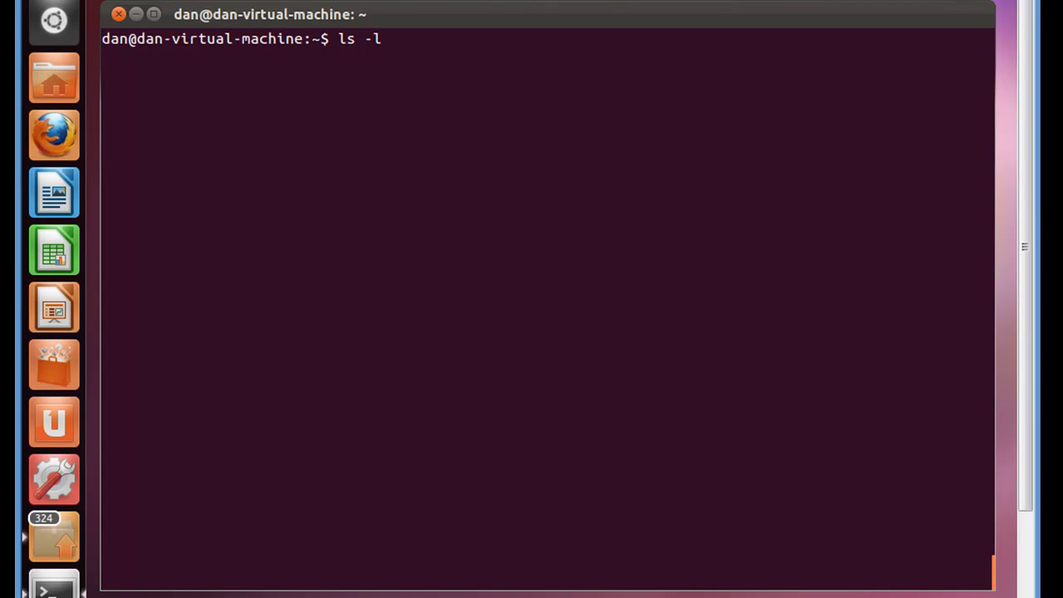
type("a")
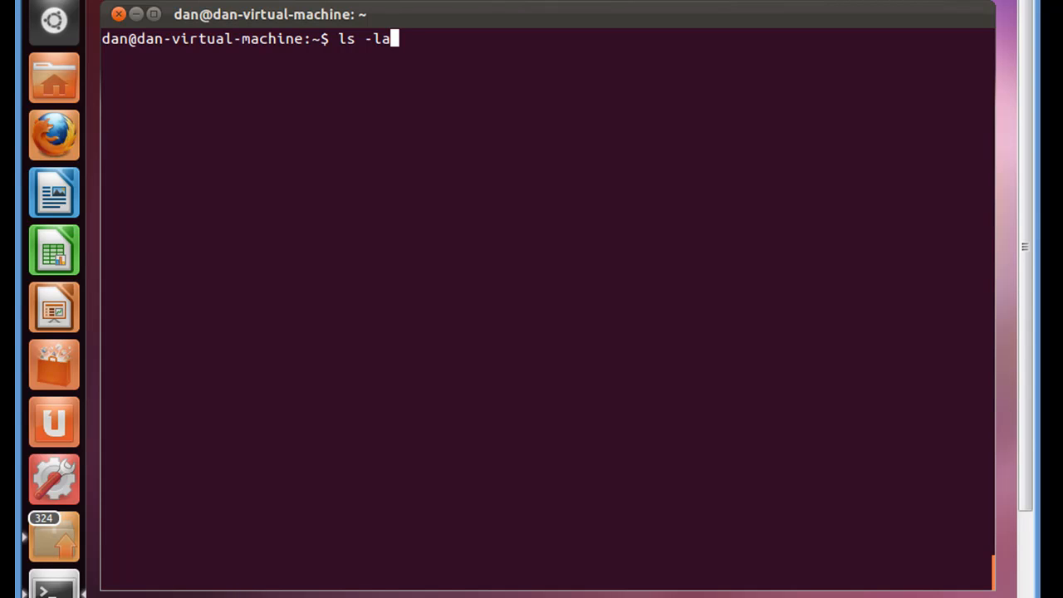
mouse_move(480, 113)
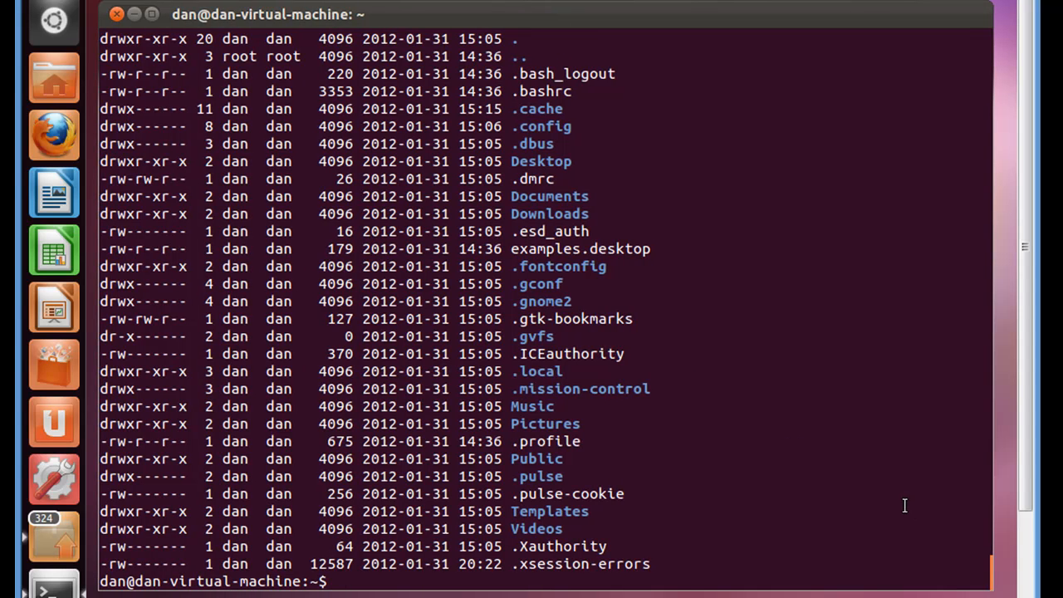
mouse_move(914, 512)
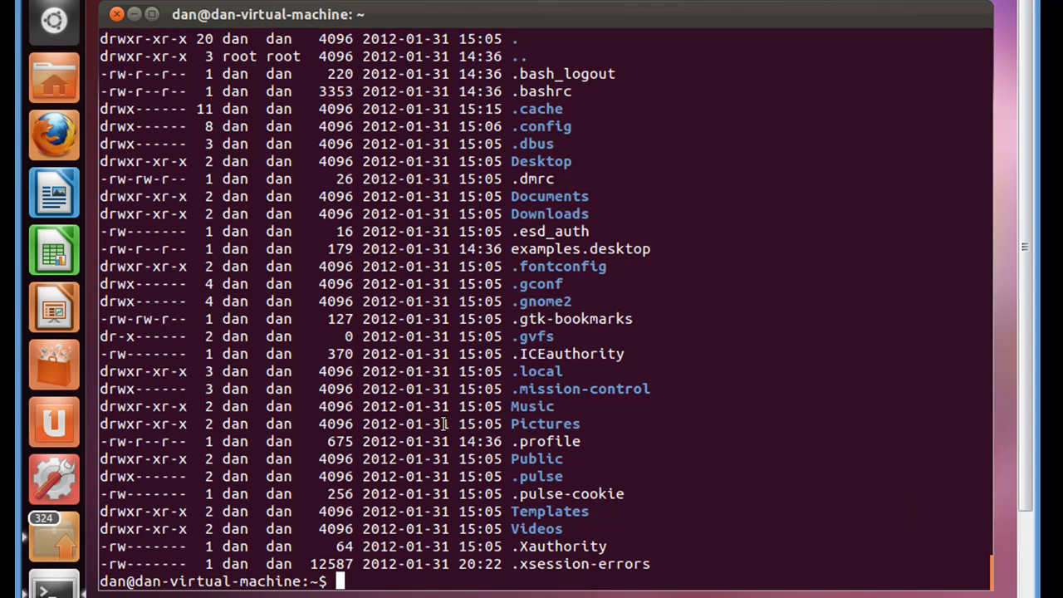
mouse_move(756, 50)
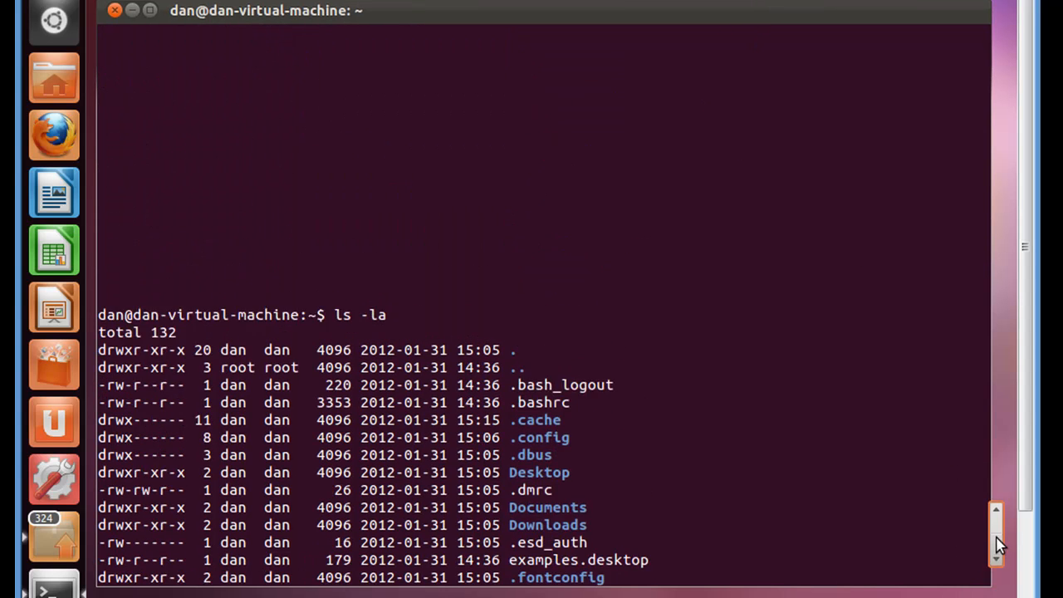
scroll("down", 3)
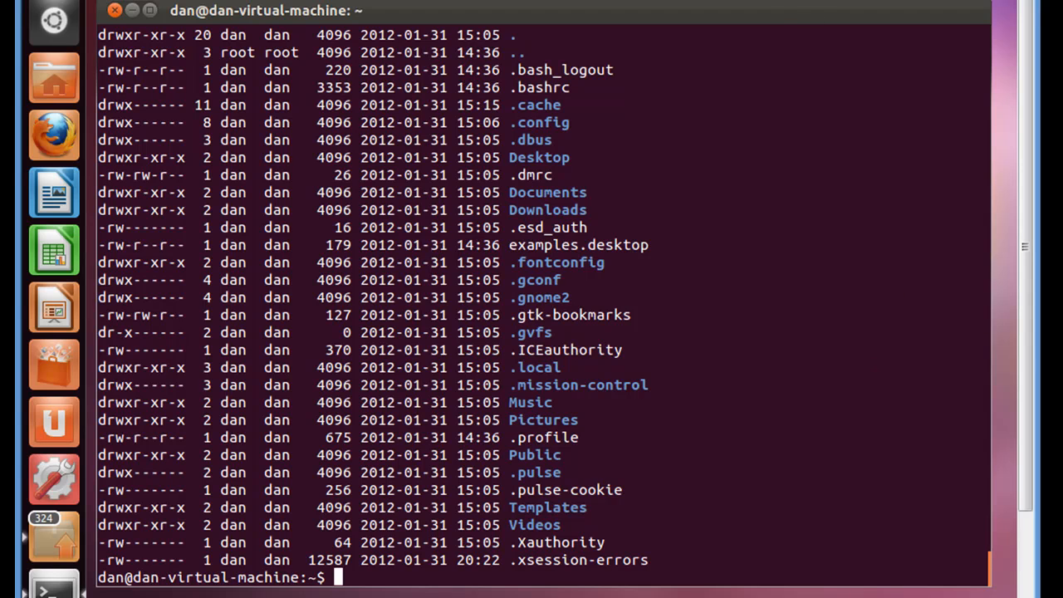
mouse_move(774, 17)
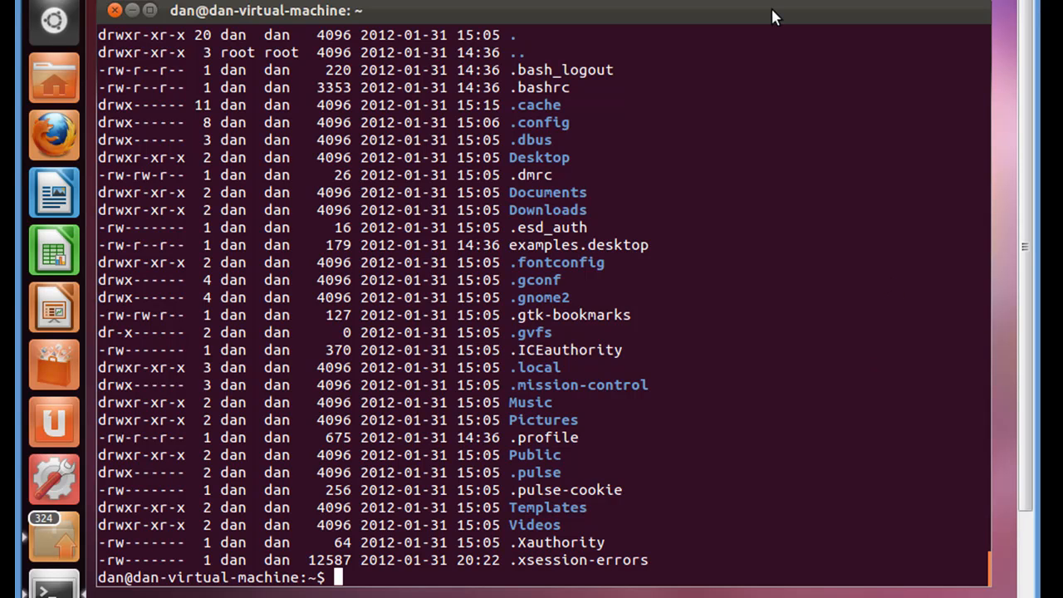
mouse_move(980, 538)
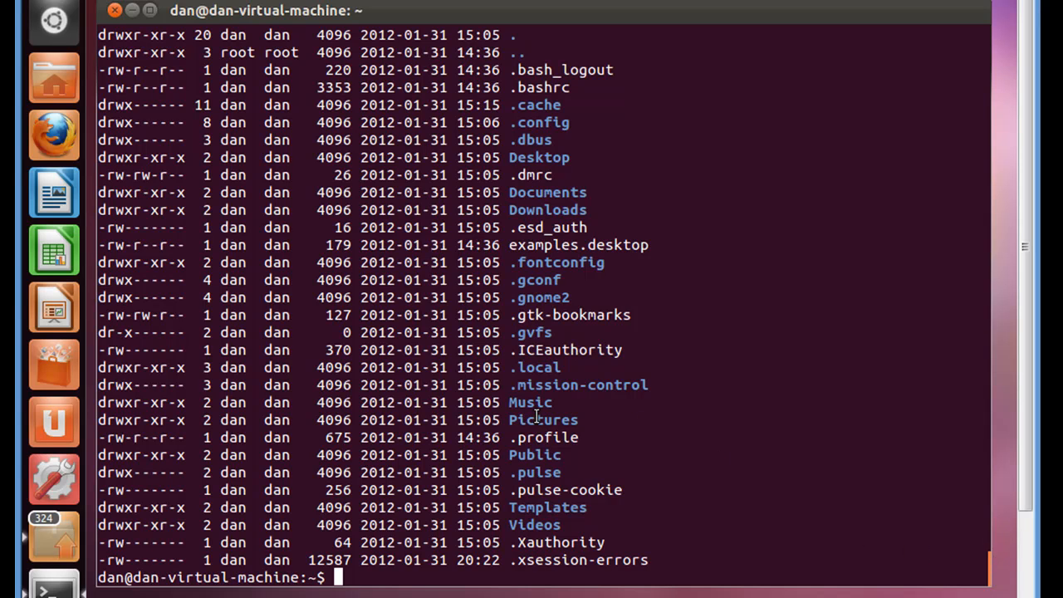
Step: Clear the screen and enter ls -la /etc to list the /etc folder in detail
type("clear")
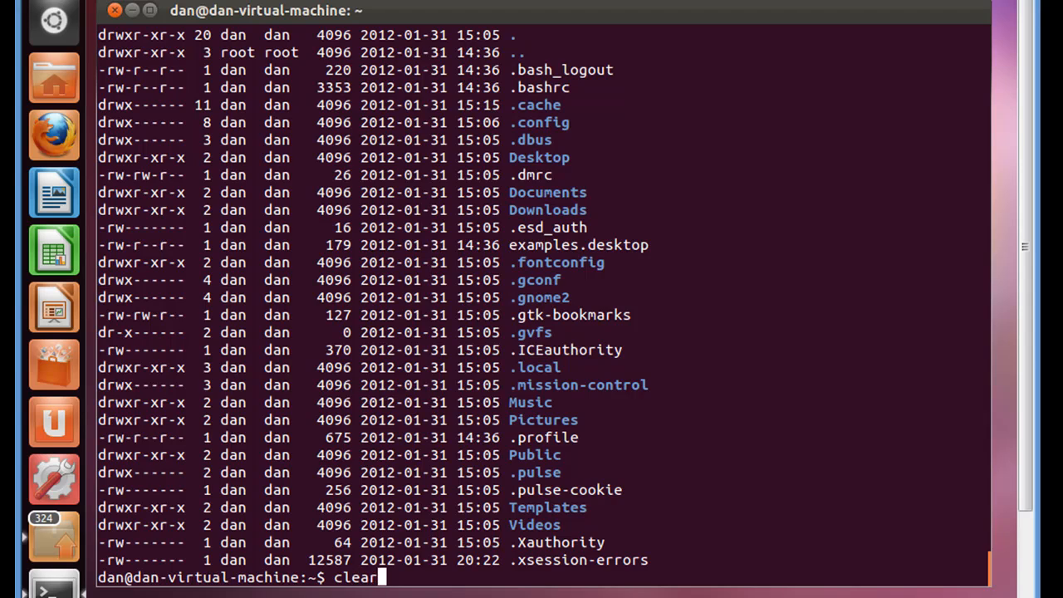
key("Return")
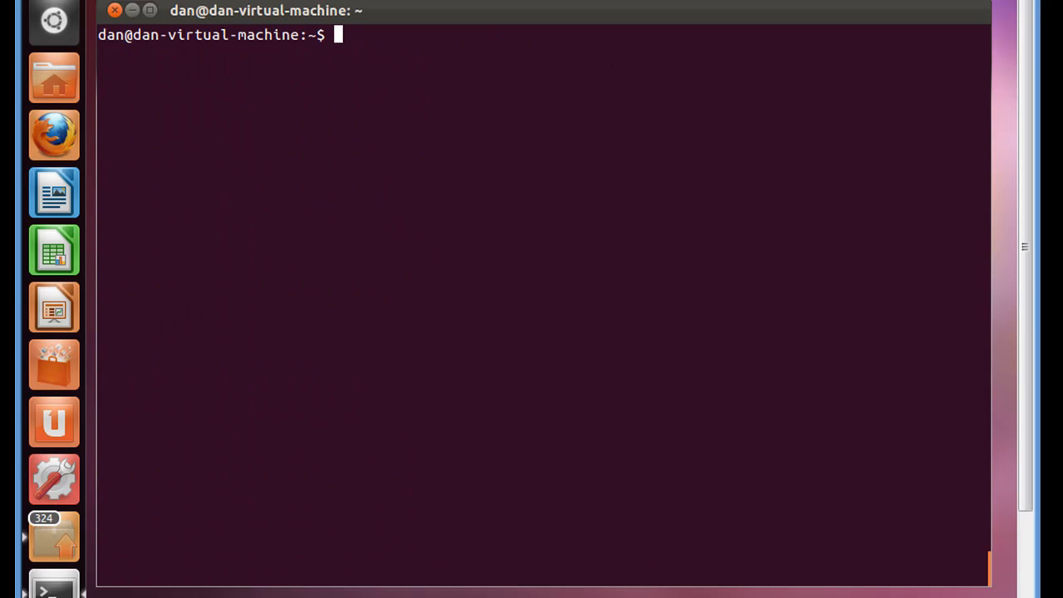
type("ls")
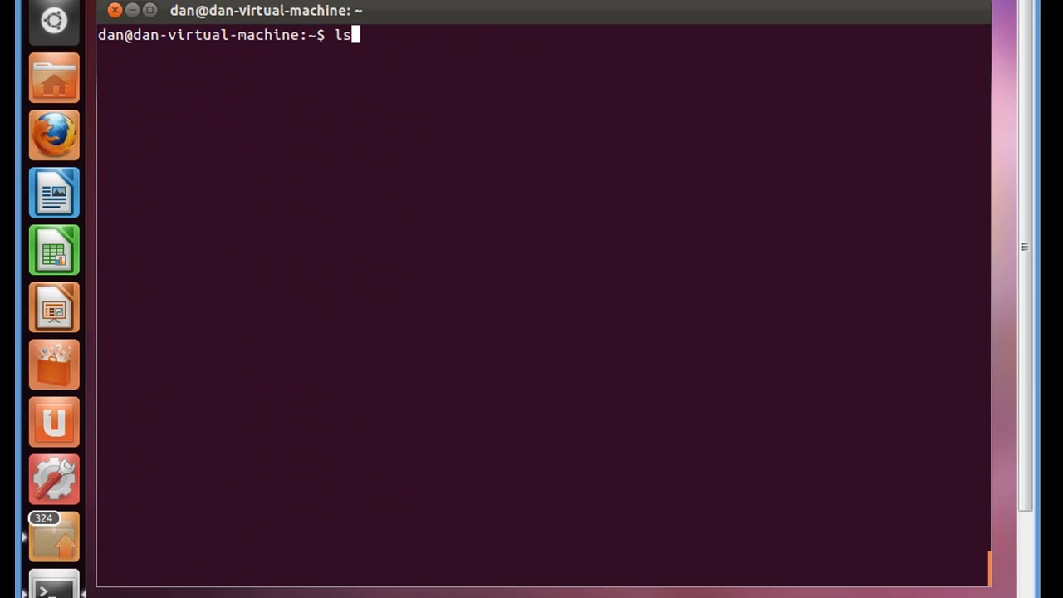
type("-")
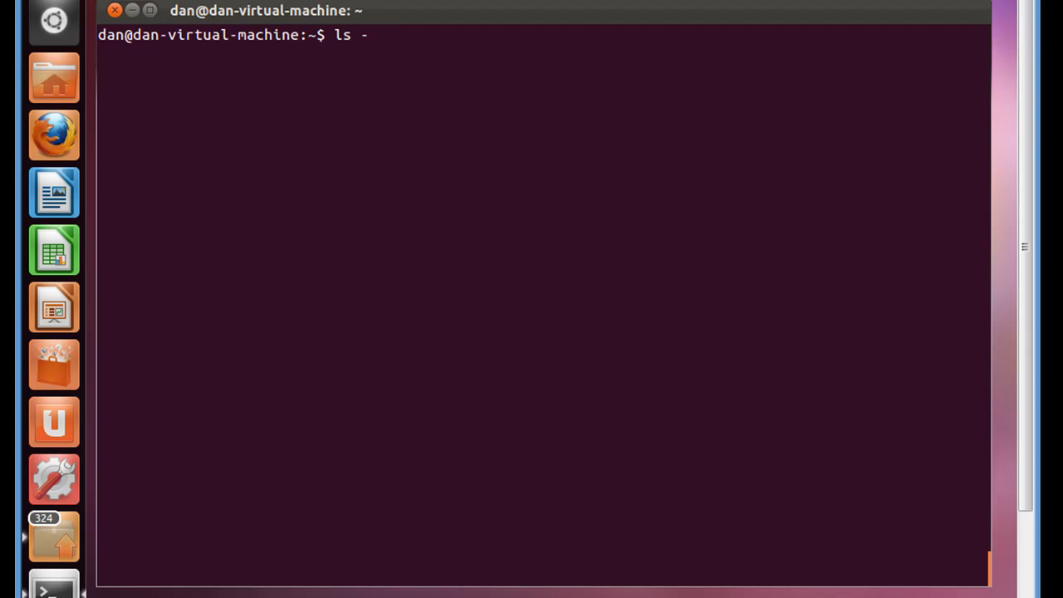
type("l")
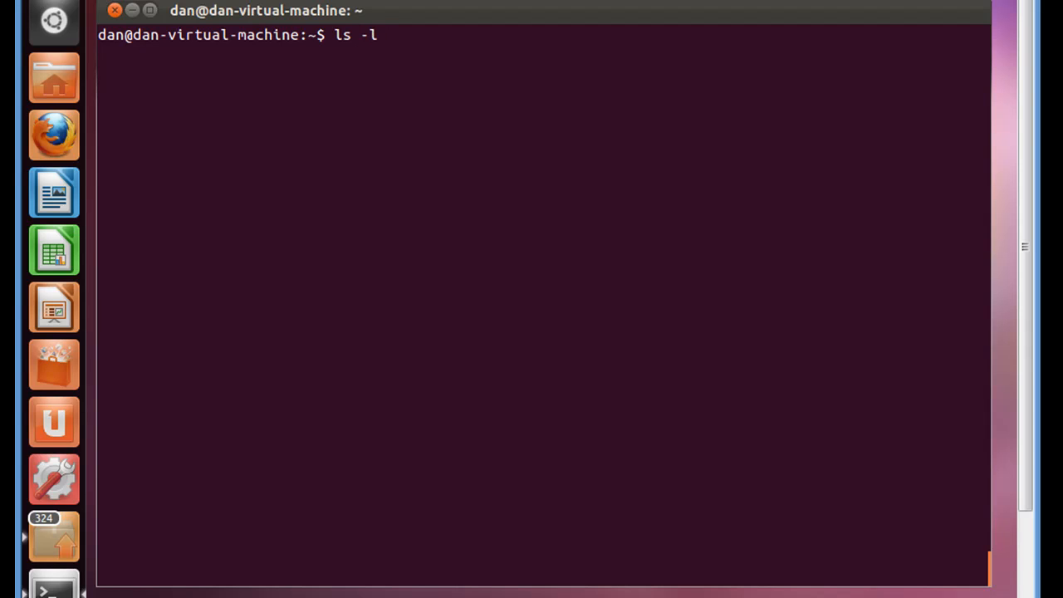
type("a")
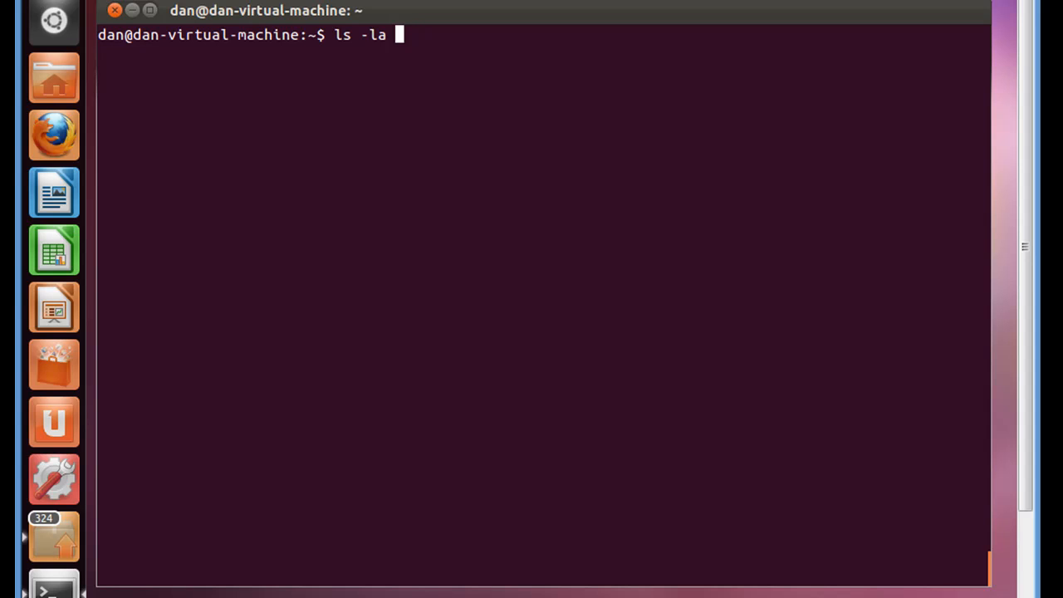
type("/et")
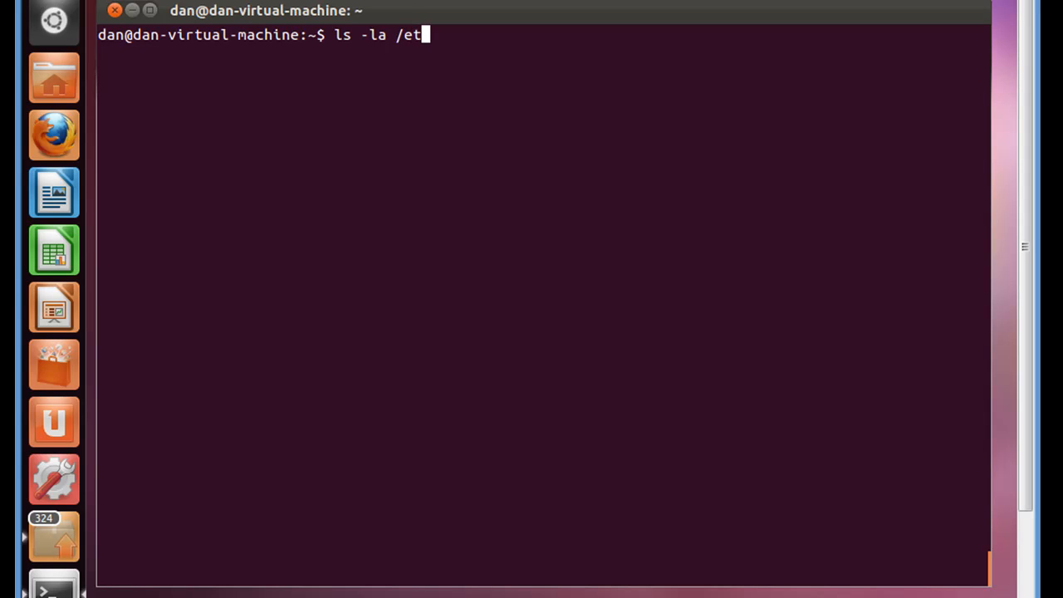
type("c")
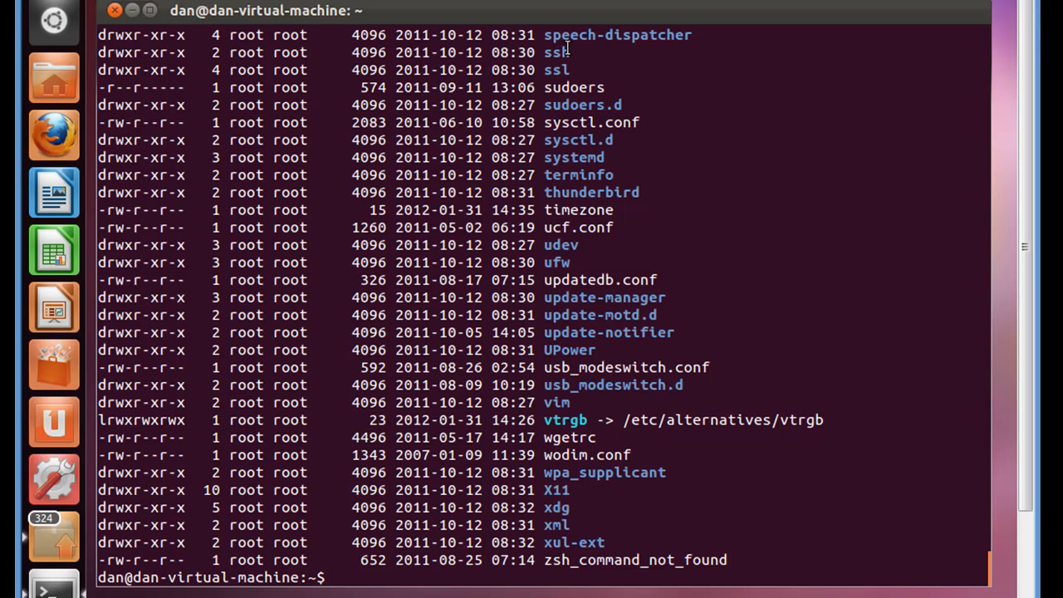
mouse_move(552, 367)
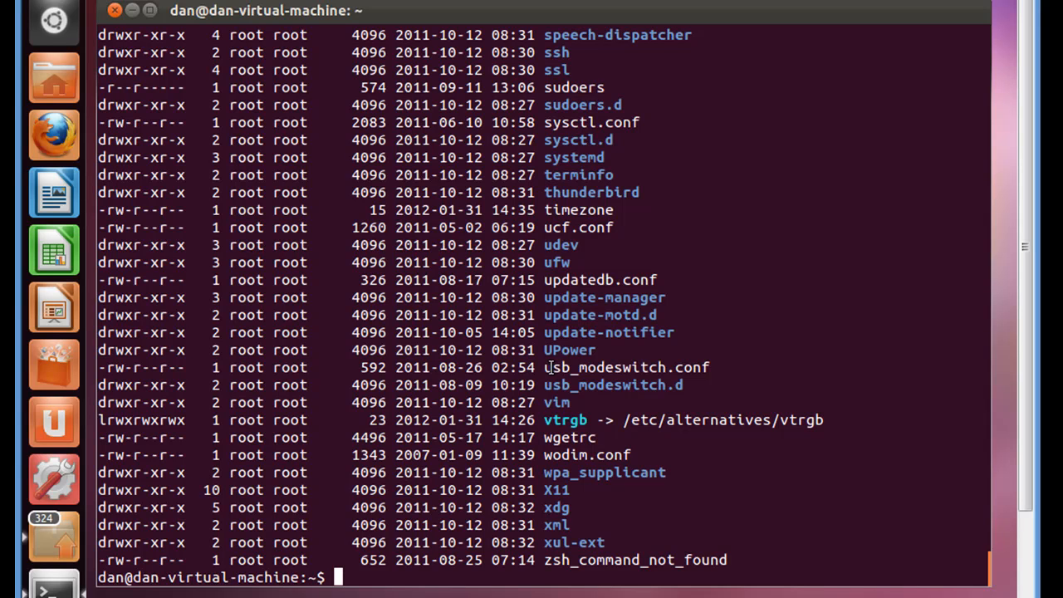
Step: Clear the screen, run ls -la /etc | more and page through the listing to its end
type("clear")
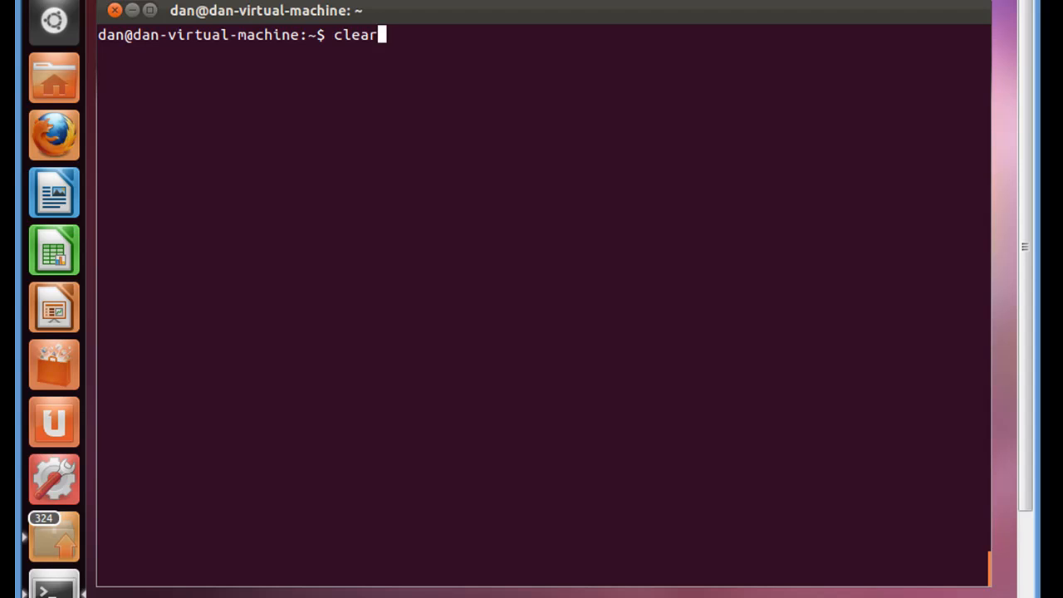
type("ls -la /etc")
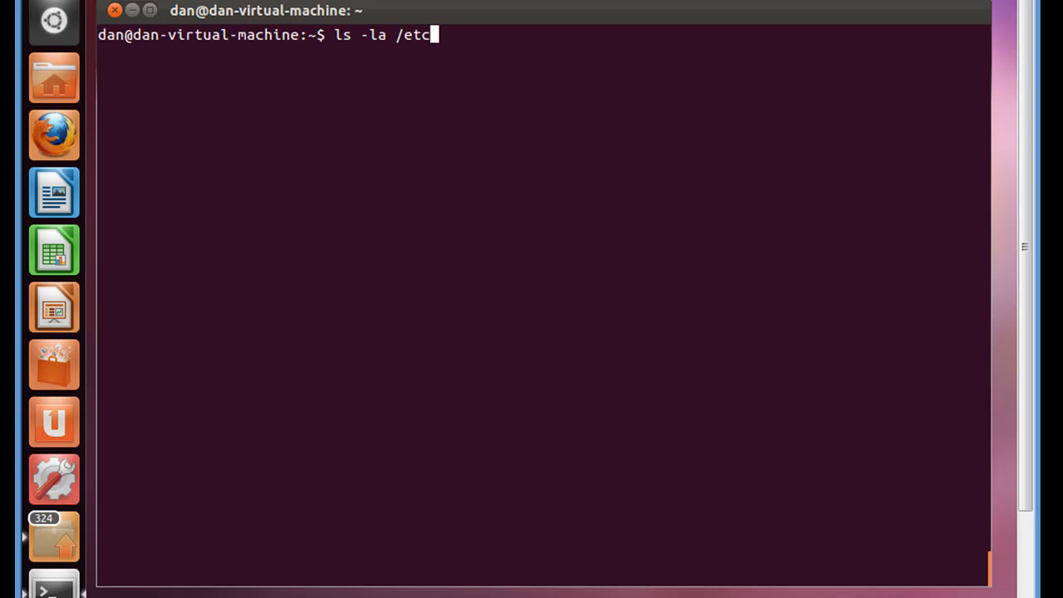
mouse_move(398, 208)
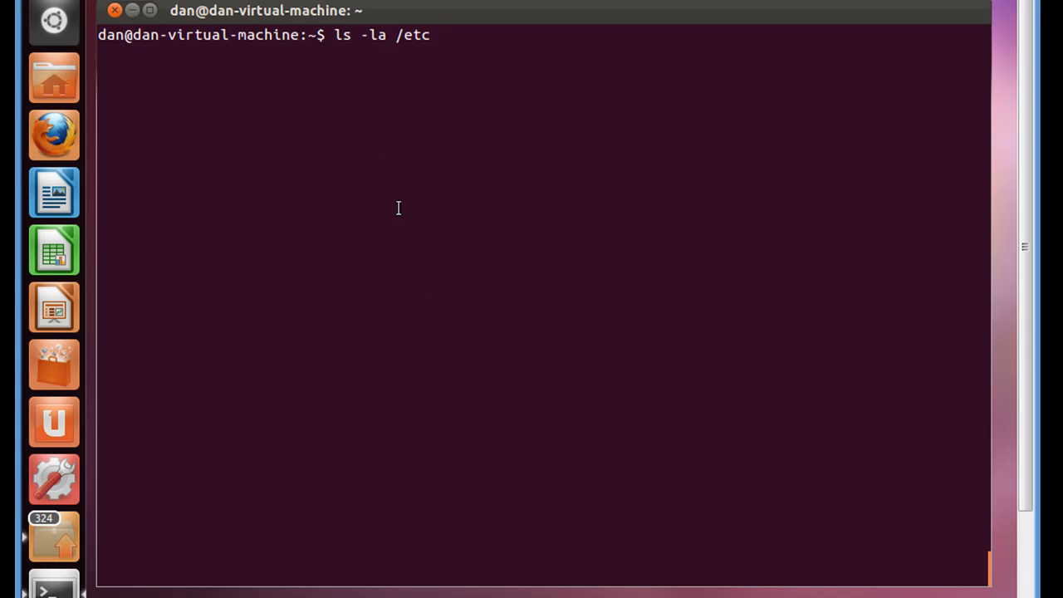
mouse_move(435, 40)
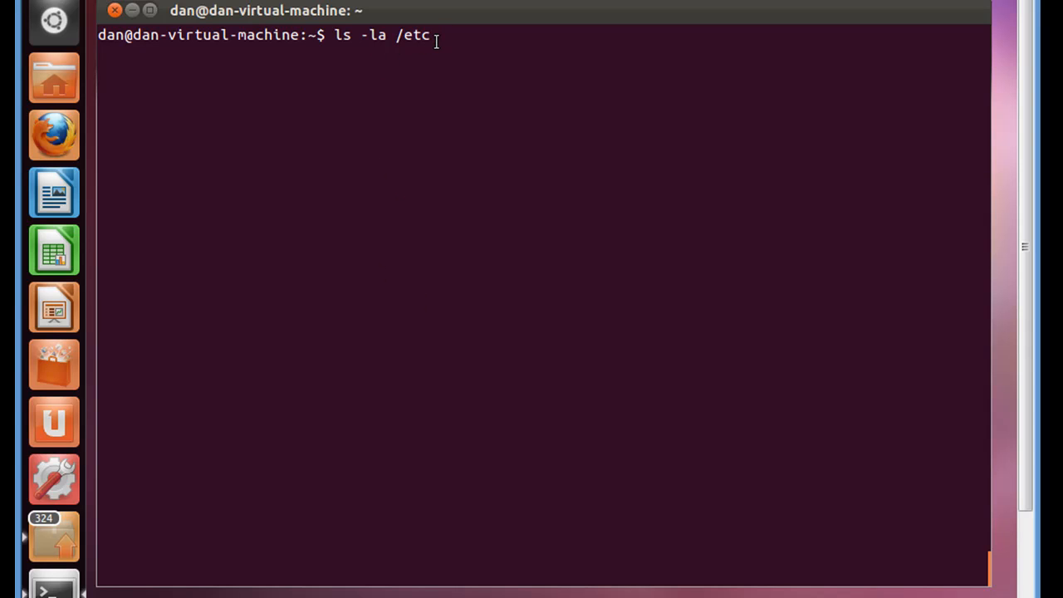
type("\" \"")
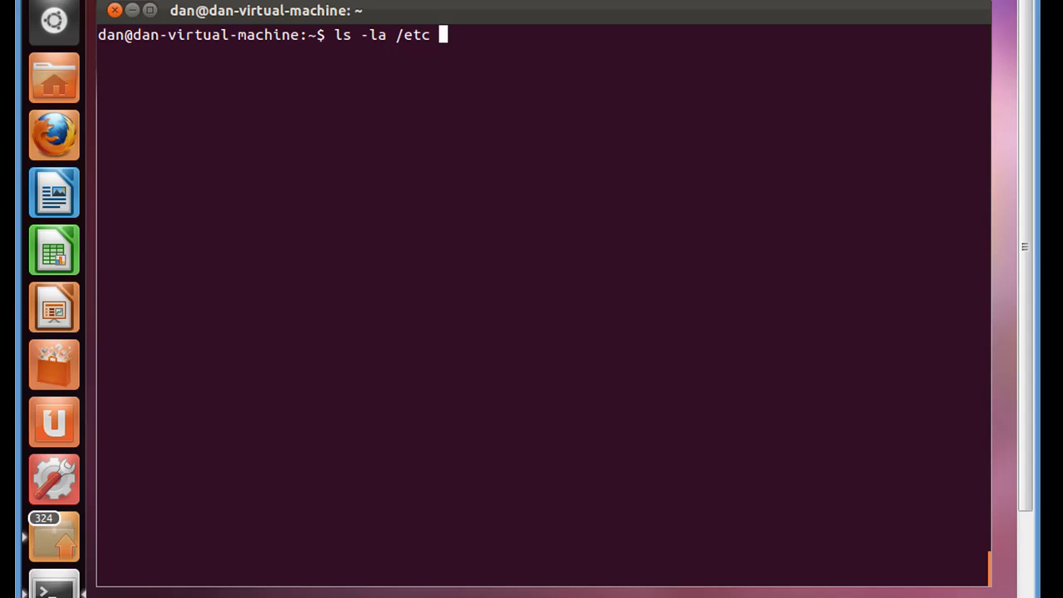
type("|")
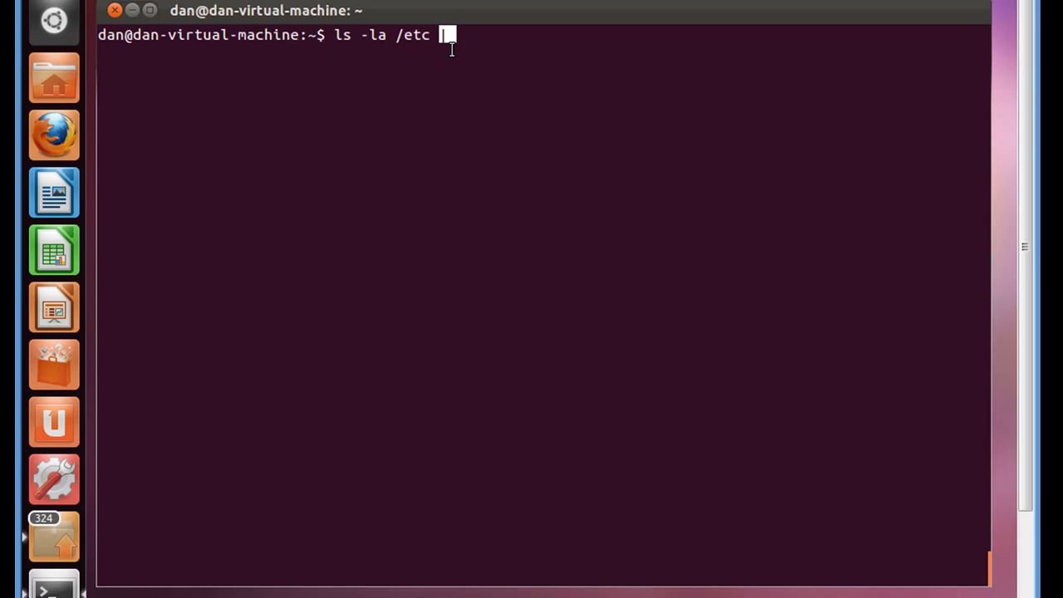
mouse_move(419, 37)
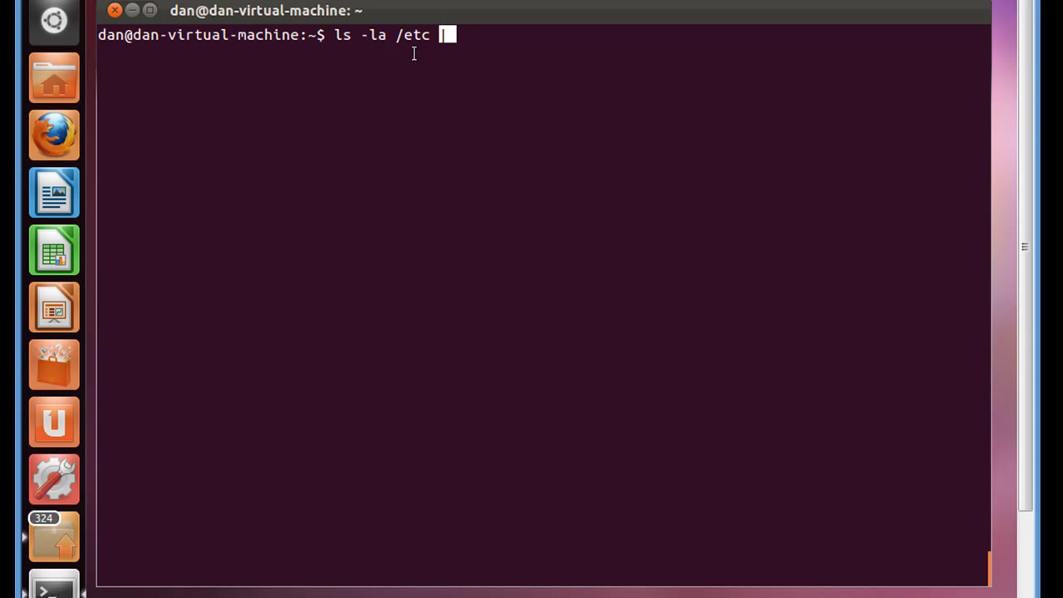
type("|")
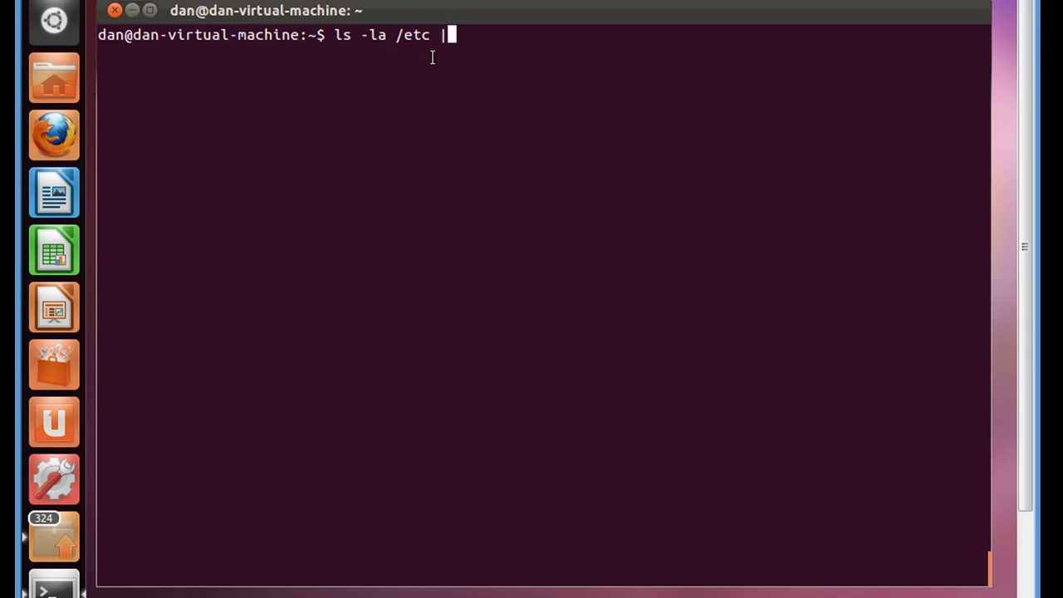
mouse_move(483, 51)
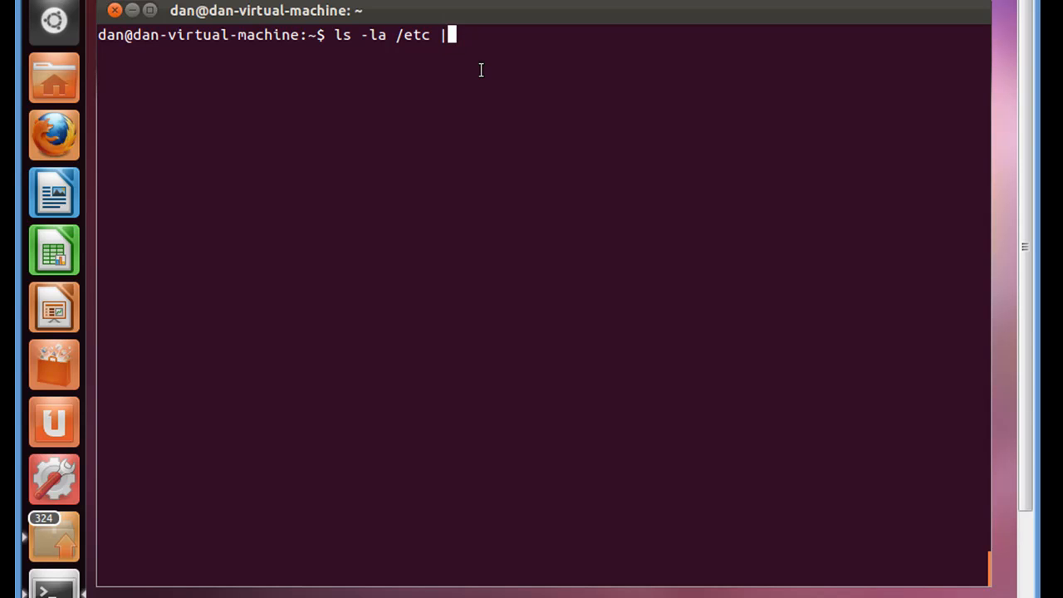
type("m")
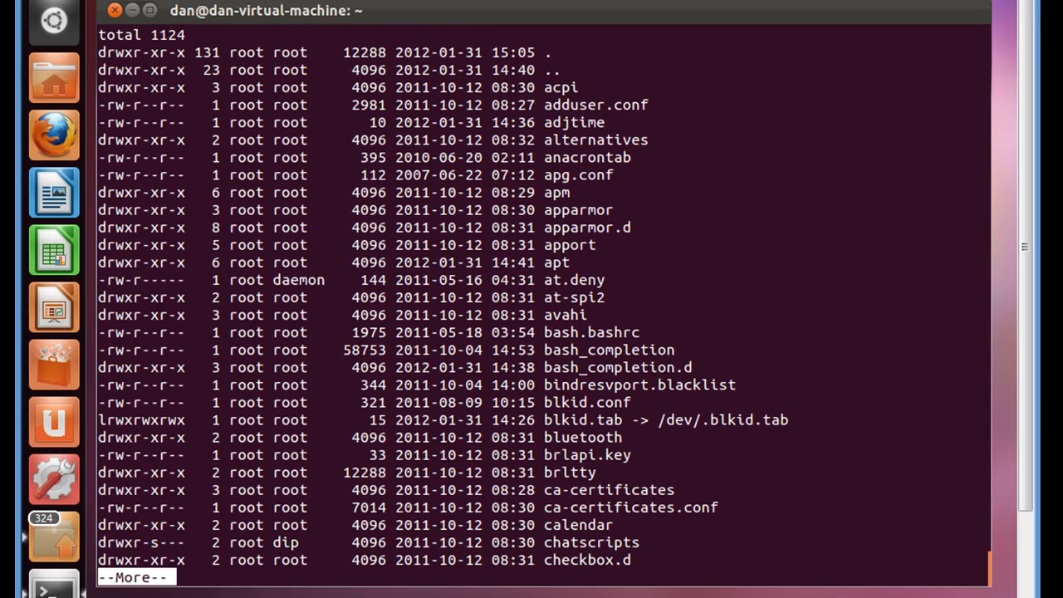
mouse_move(565, 322)
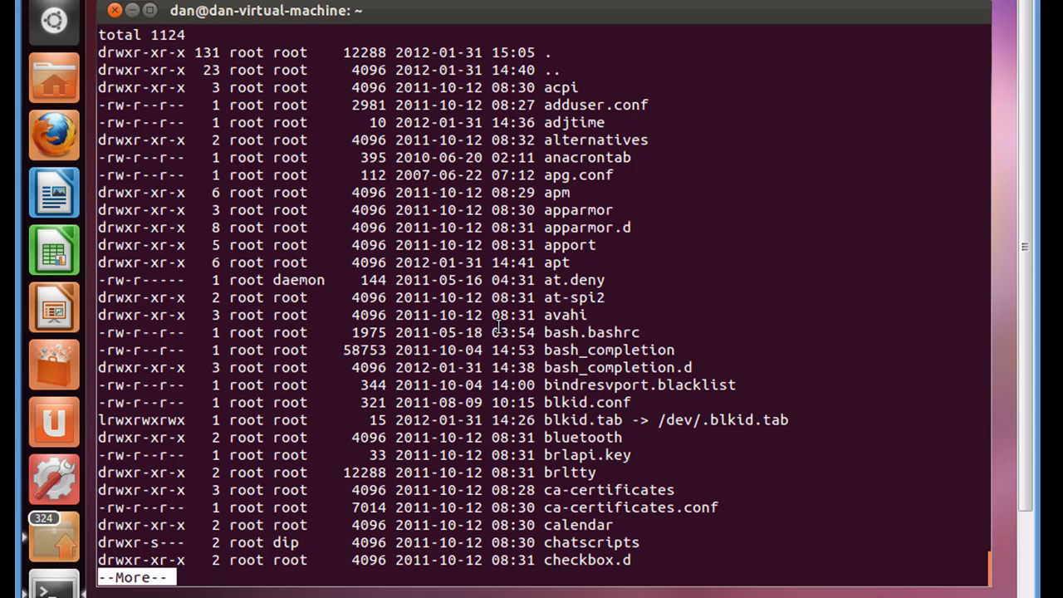
mouse_move(276, 557)
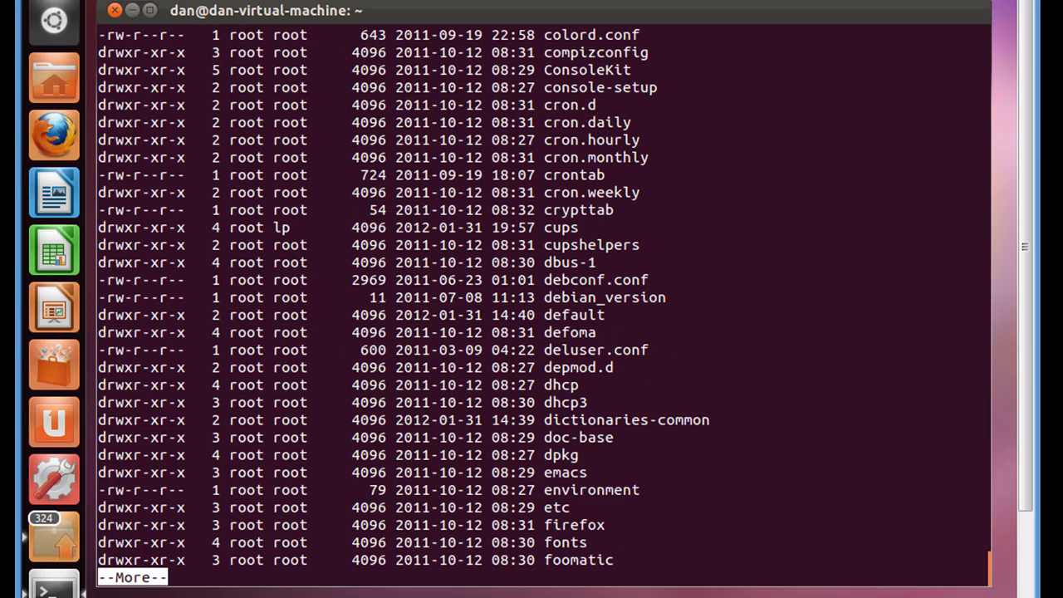
key("space")
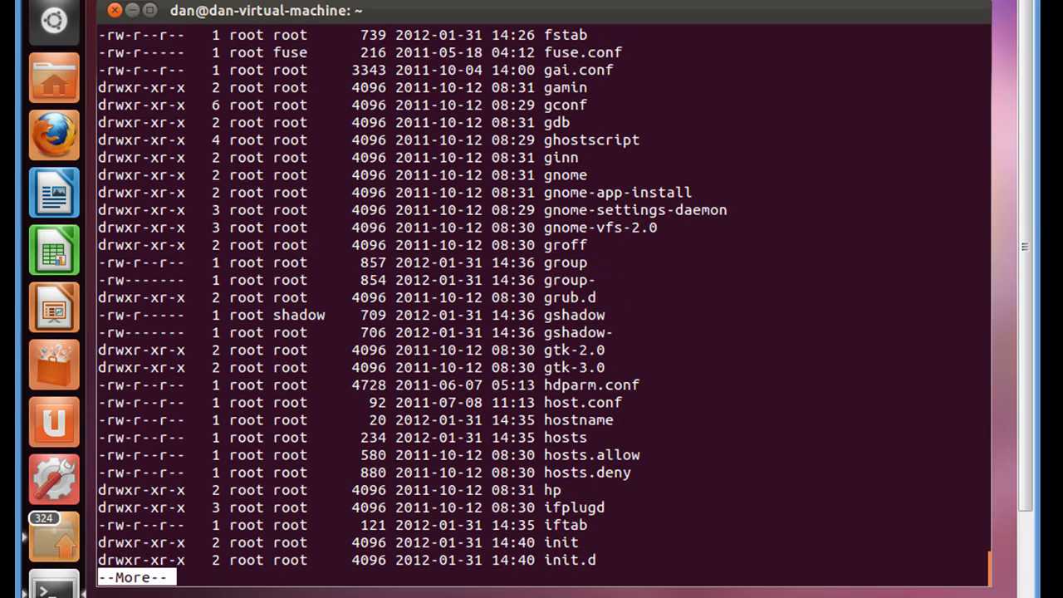
key("space")
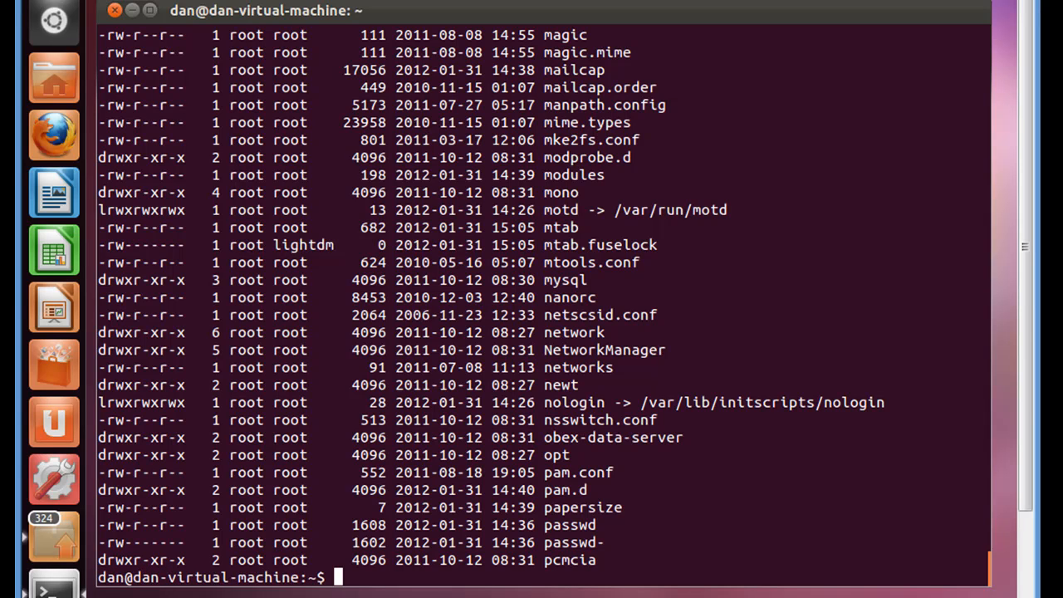
Step: Compose the command ls -la /etc |less at a fresh prompt without running it
type("ls -la /etc |more")
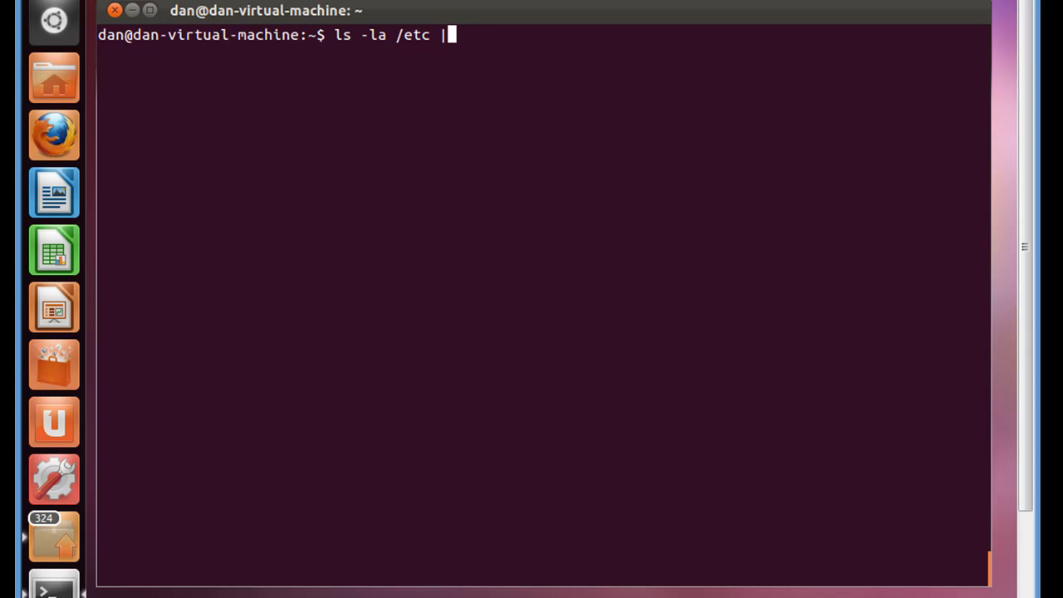
type("less")
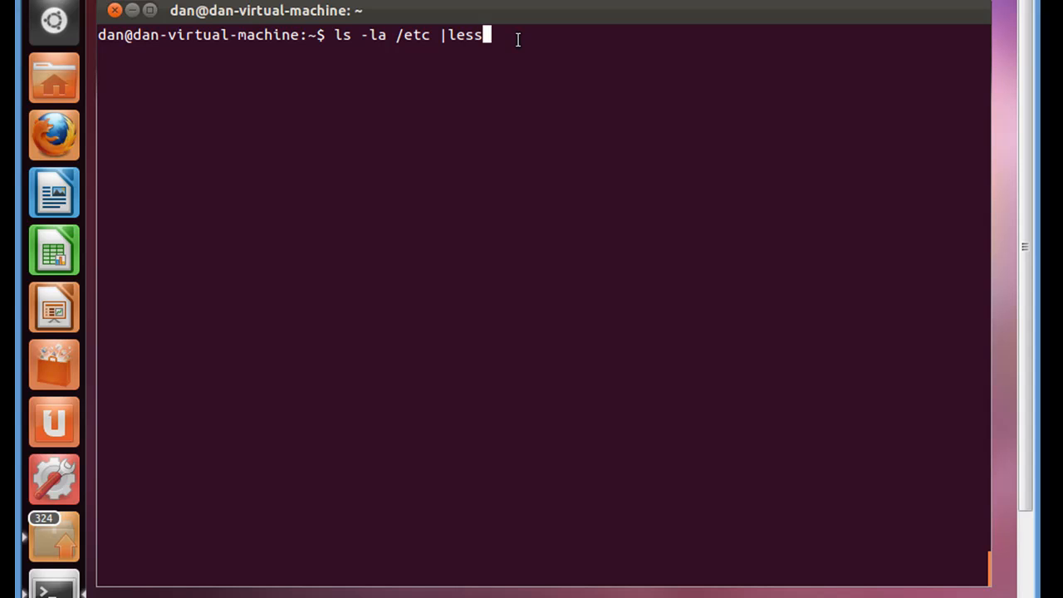
mouse_move(365, 70)
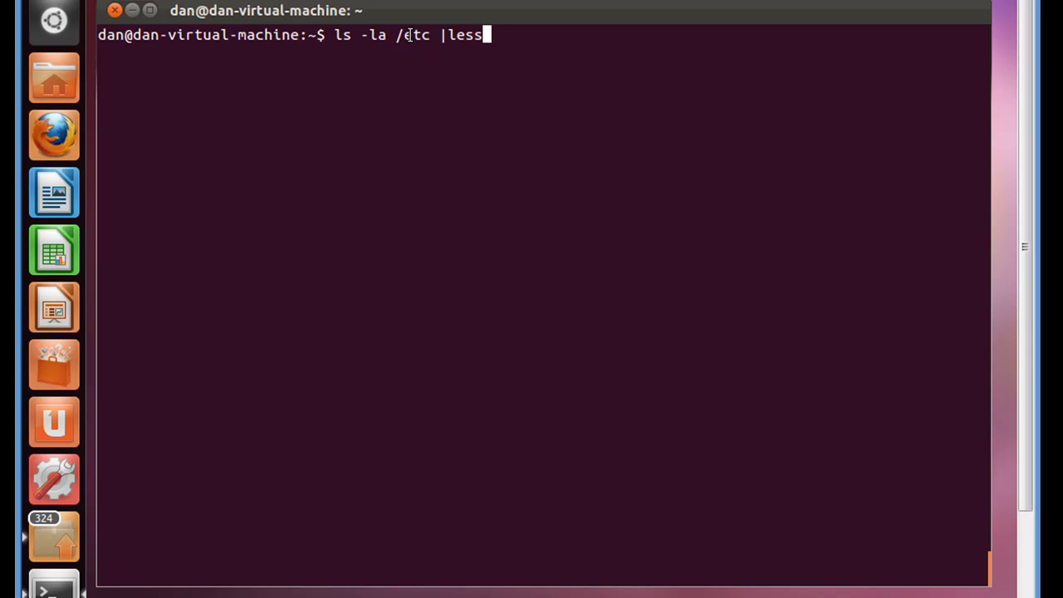
mouse_move(429, 35)
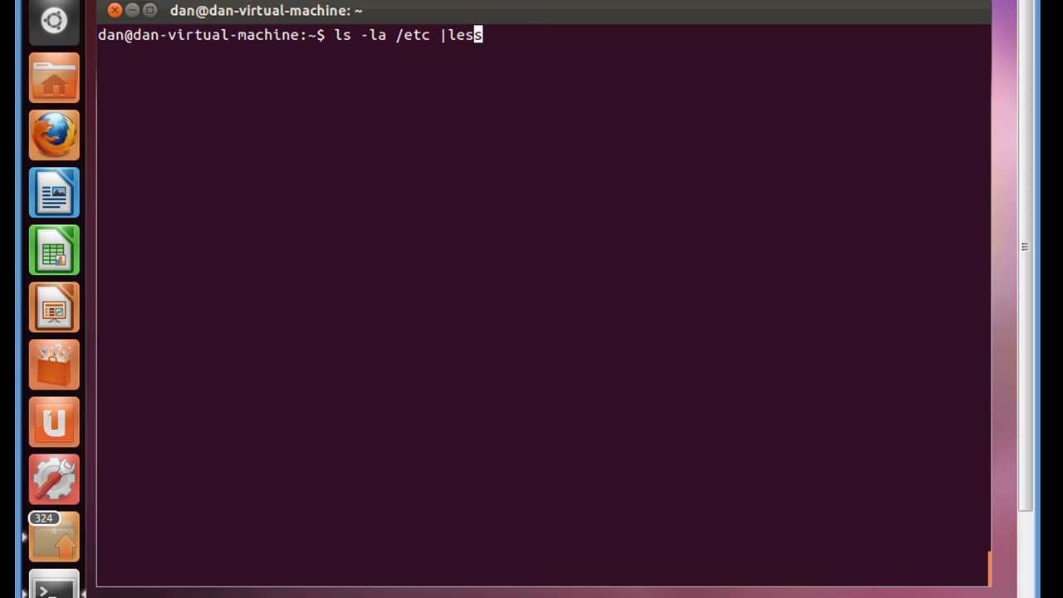
Step: Run the /etc listing through less, read it, quit with q, and begin a man command
type("\" \"")
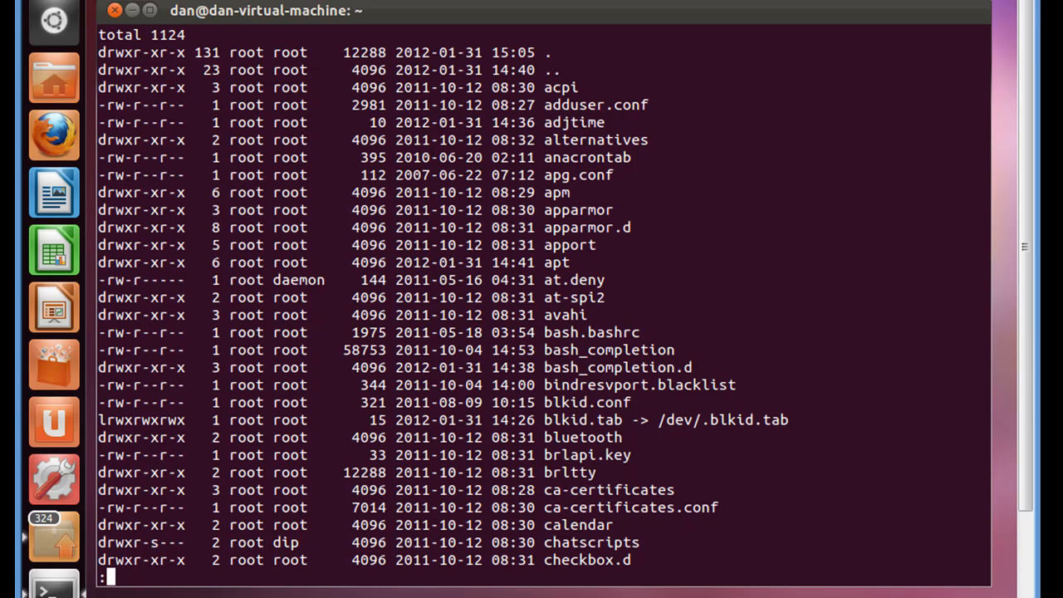
mouse_move(574, 306)
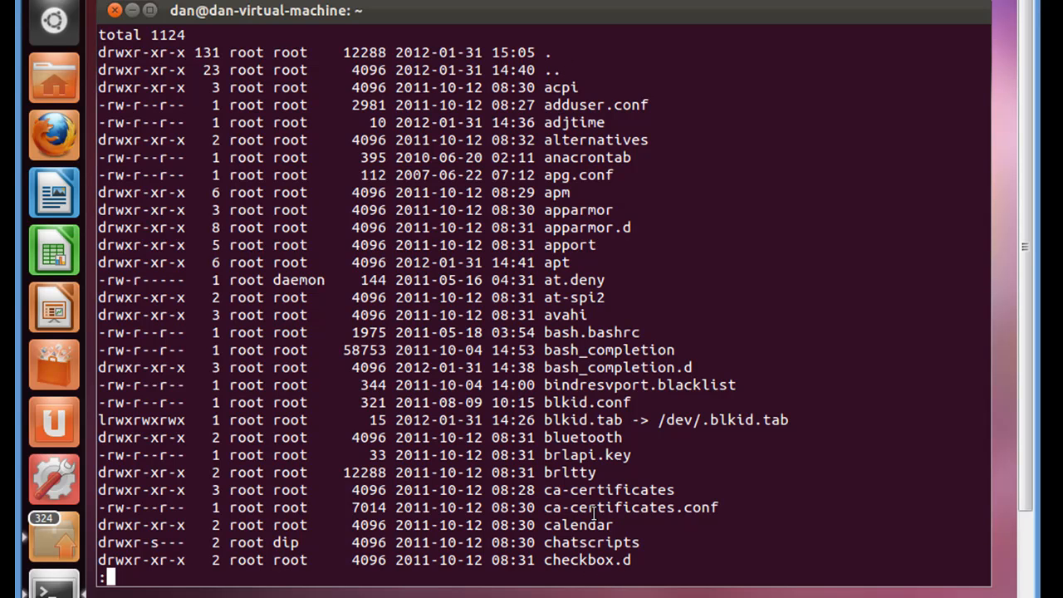
mouse_move(627, 382)
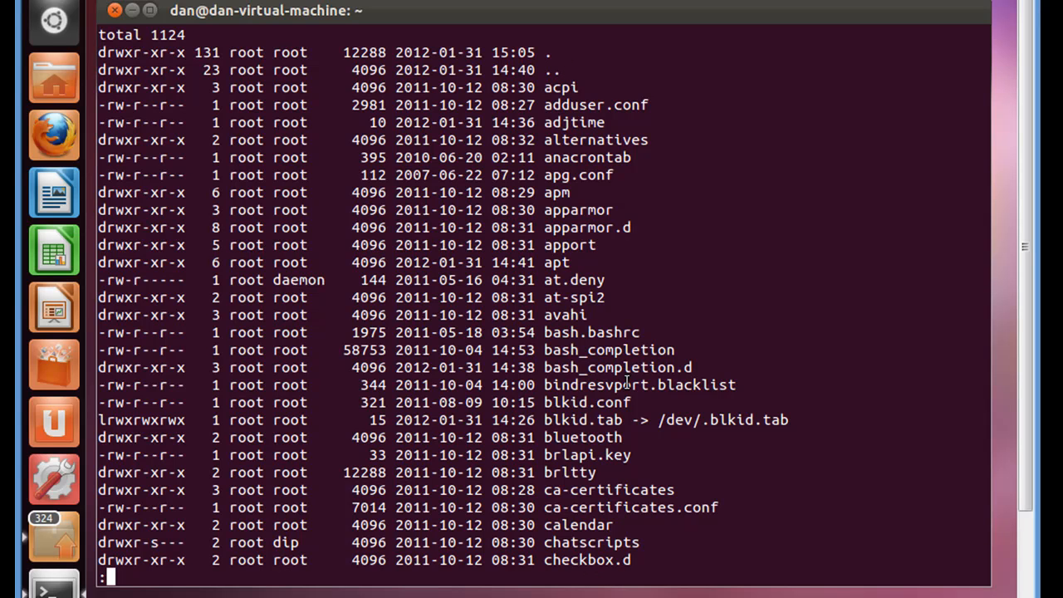
scroll("down", 3)
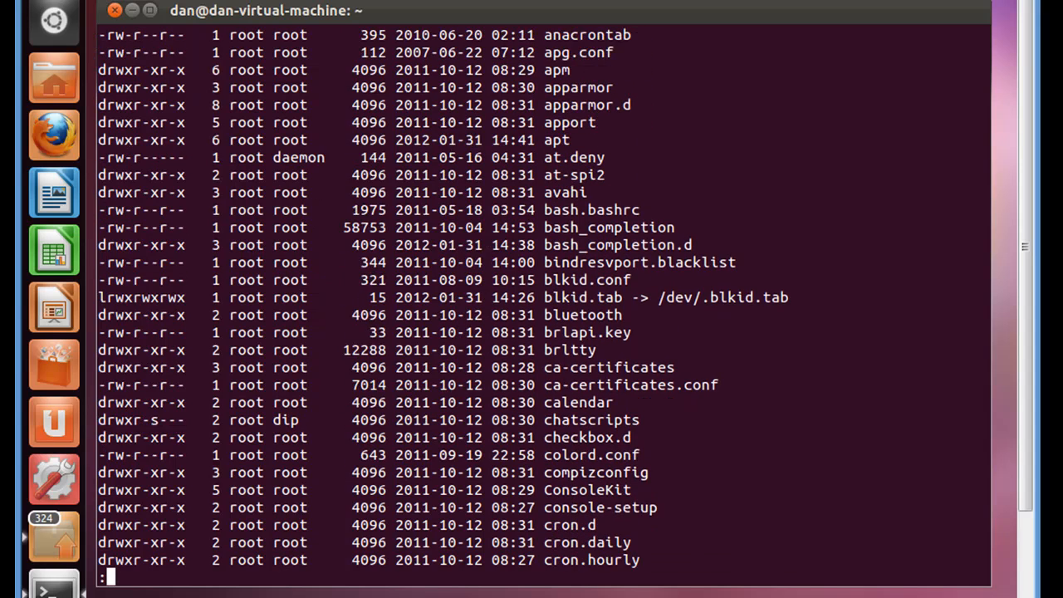
scroll("down", 3)
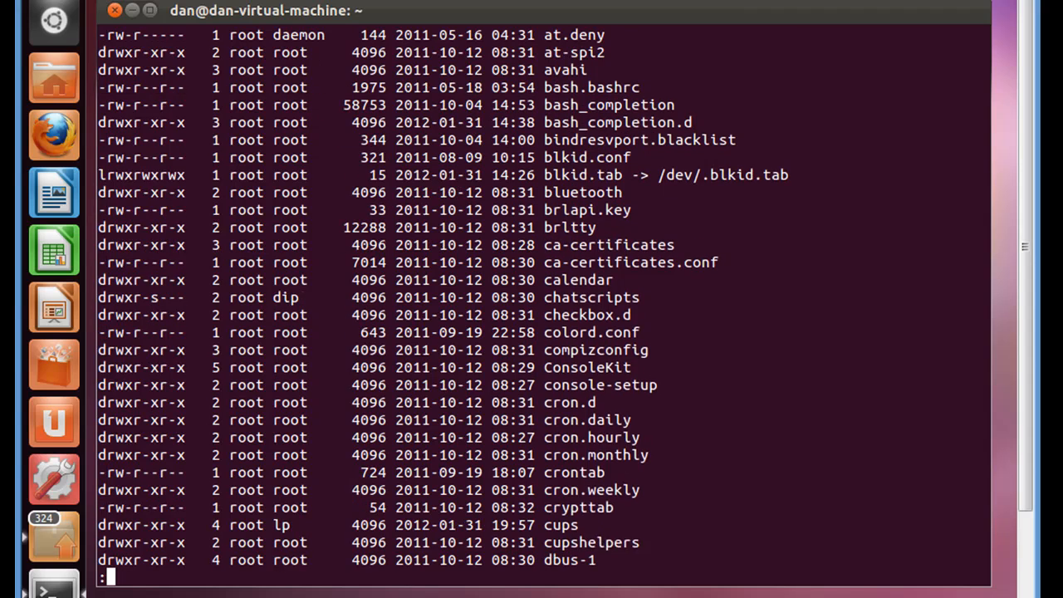
scroll("down", 3)
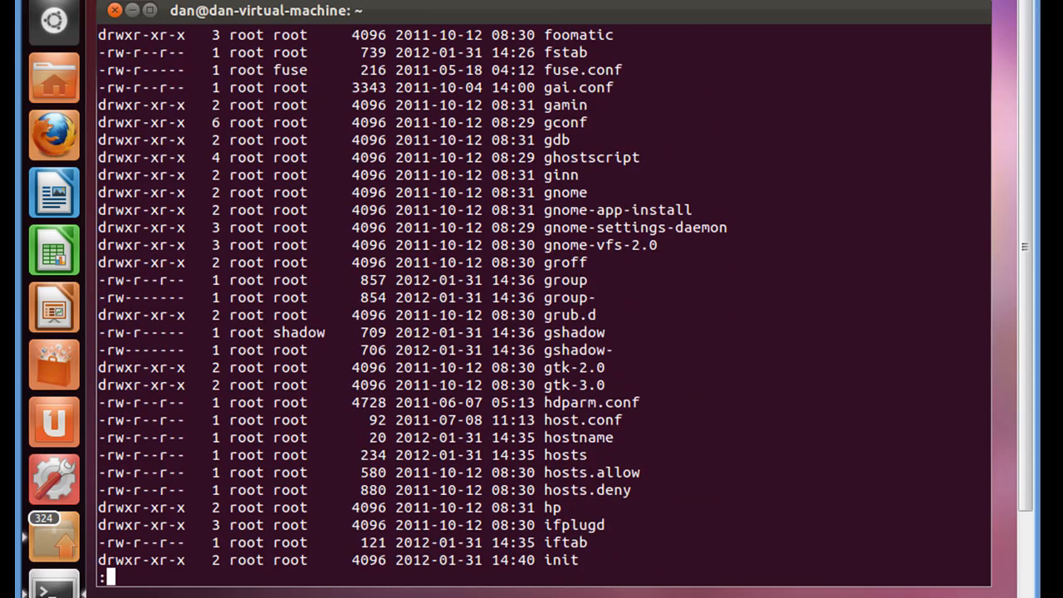
mouse_move(989, 441)
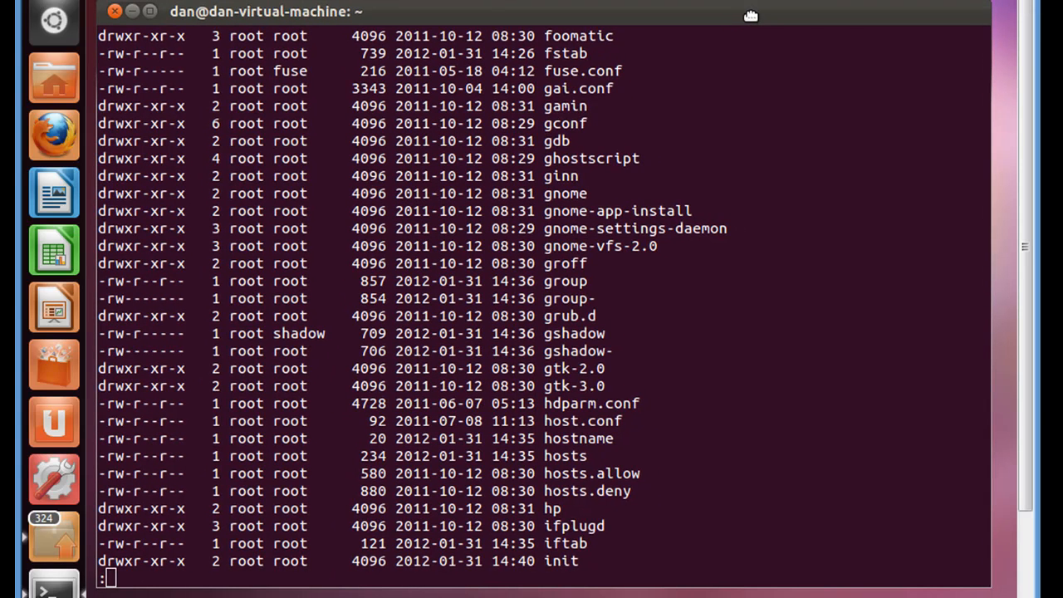
mouse_move(1004, 465)
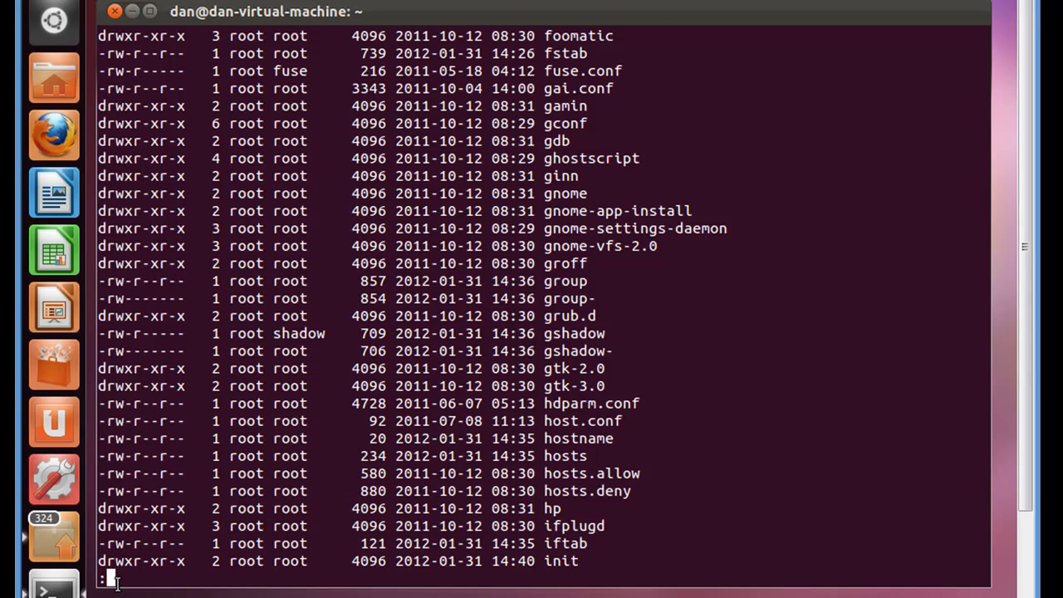
key("q")
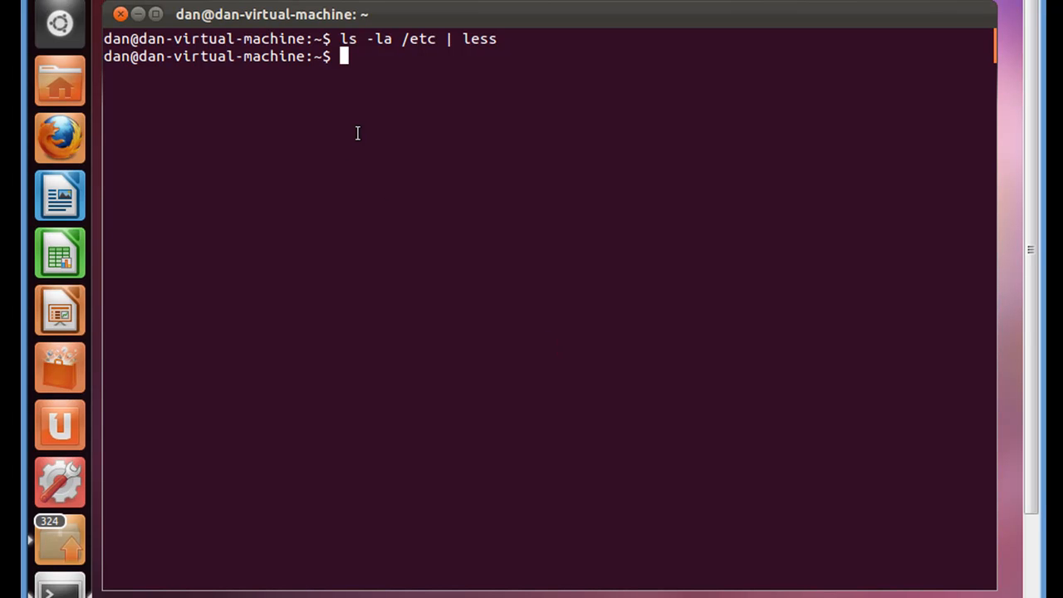
mouse_move(386, 83)
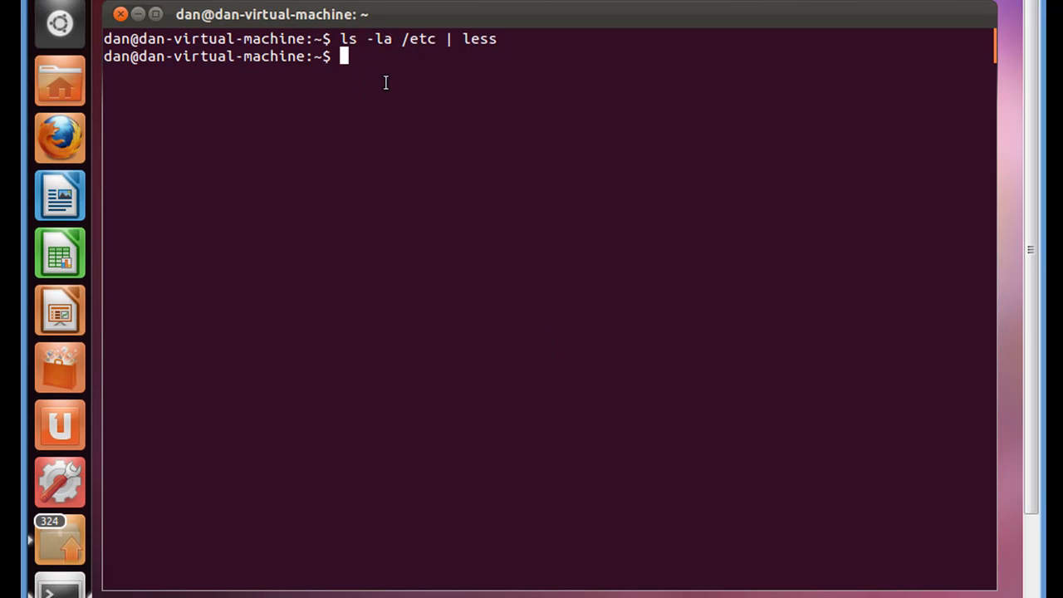
mouse_move(364, 76)
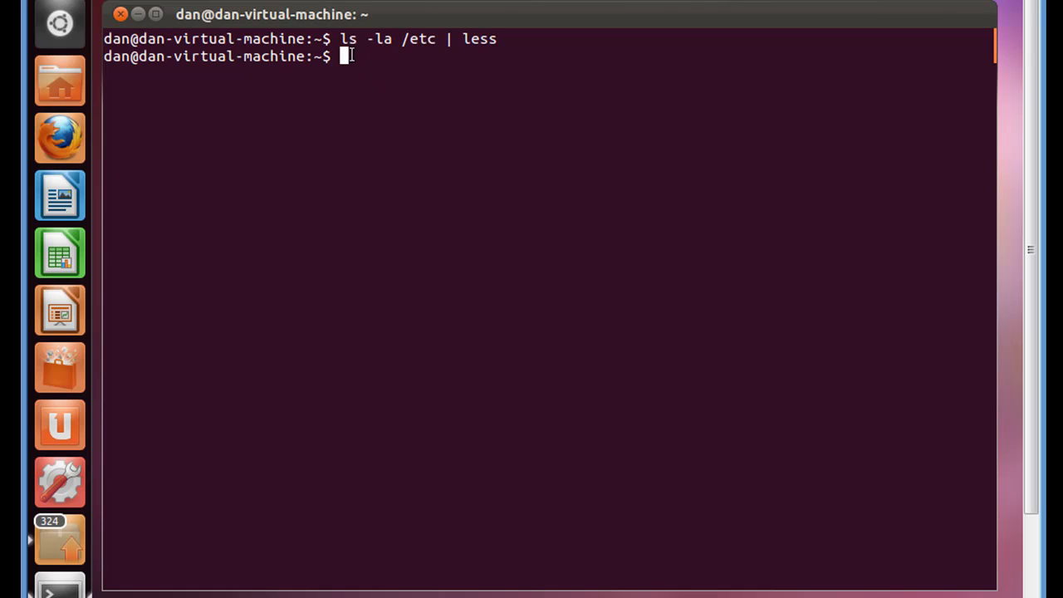
double_click(349, 39)
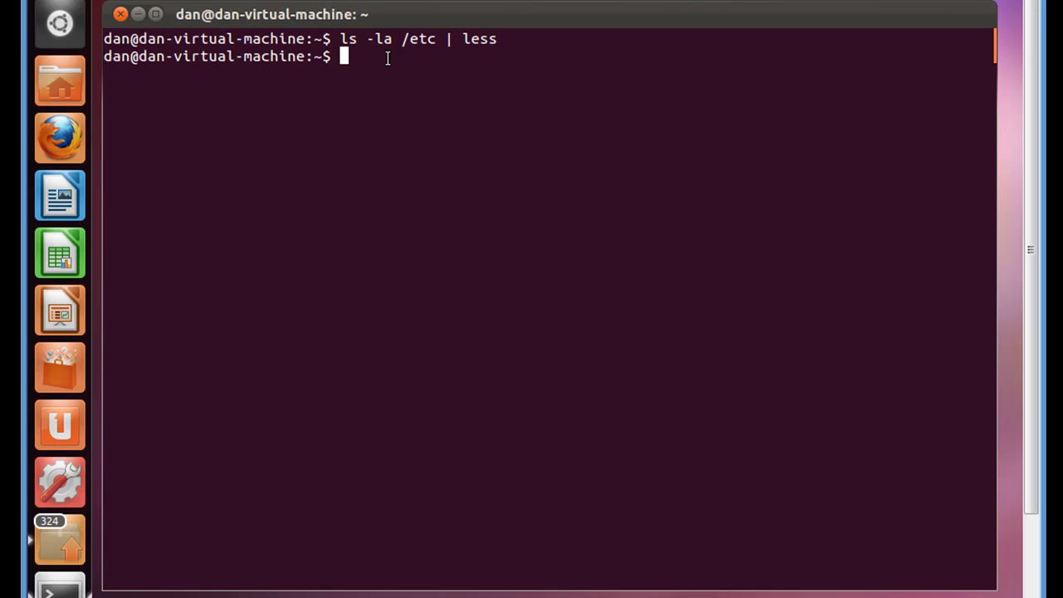
type("man")
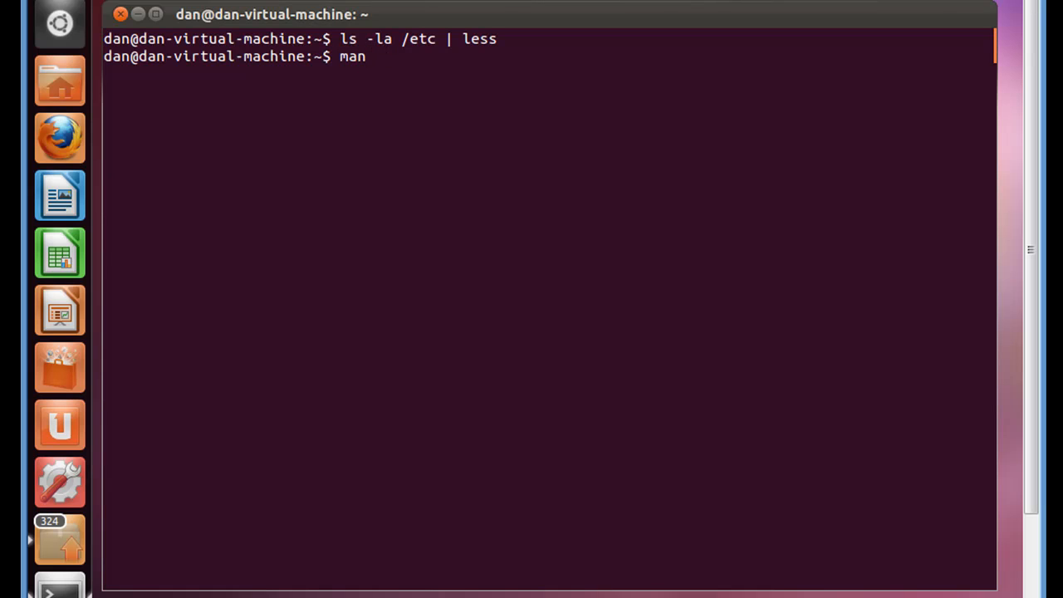
Step: Run man ls to display the ls manual page
type("ls")
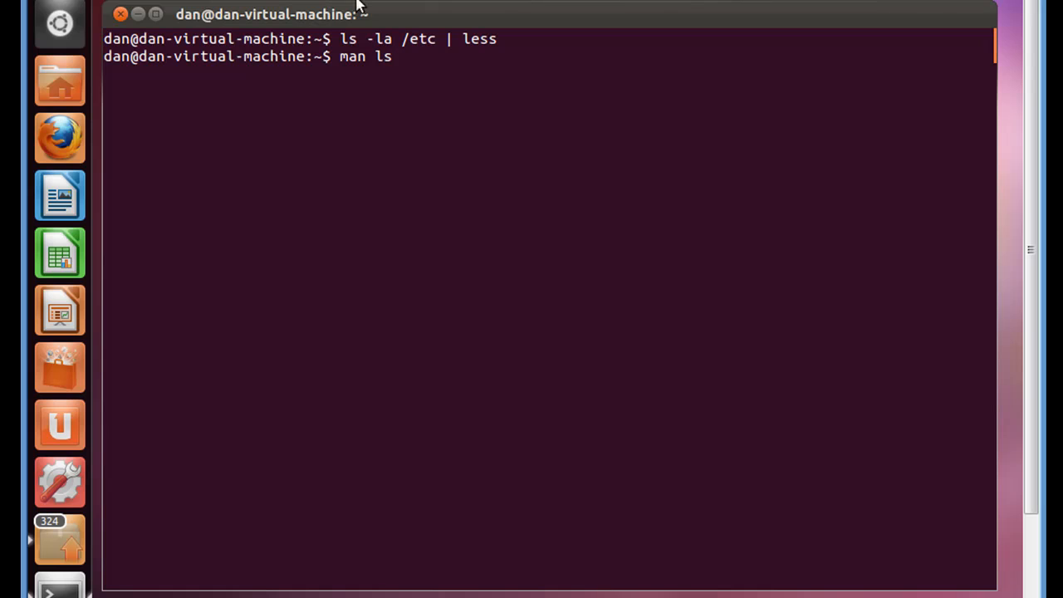
mouse_move(432, 70)
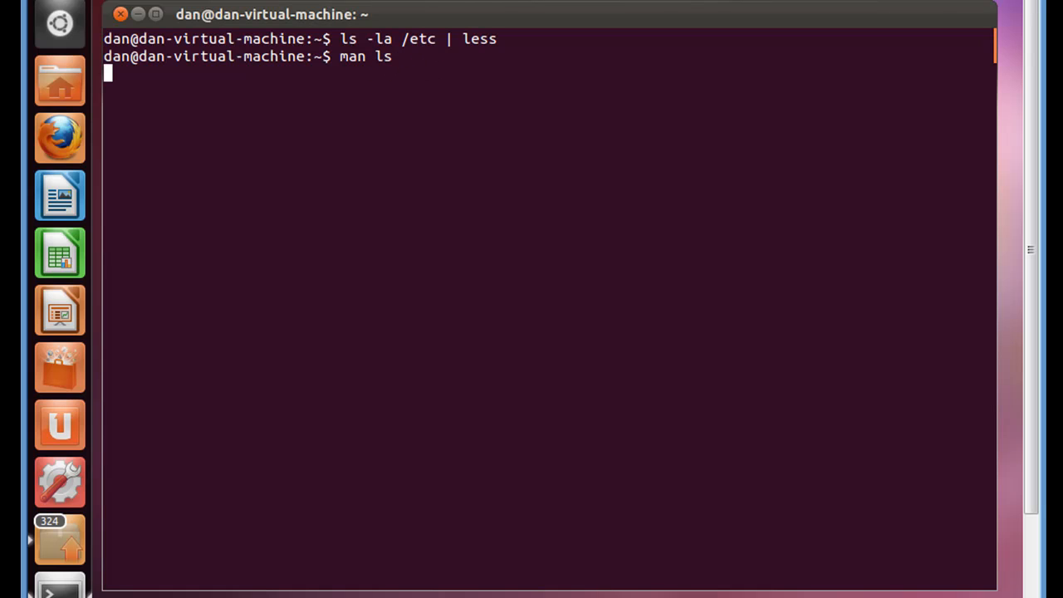
key("Return")
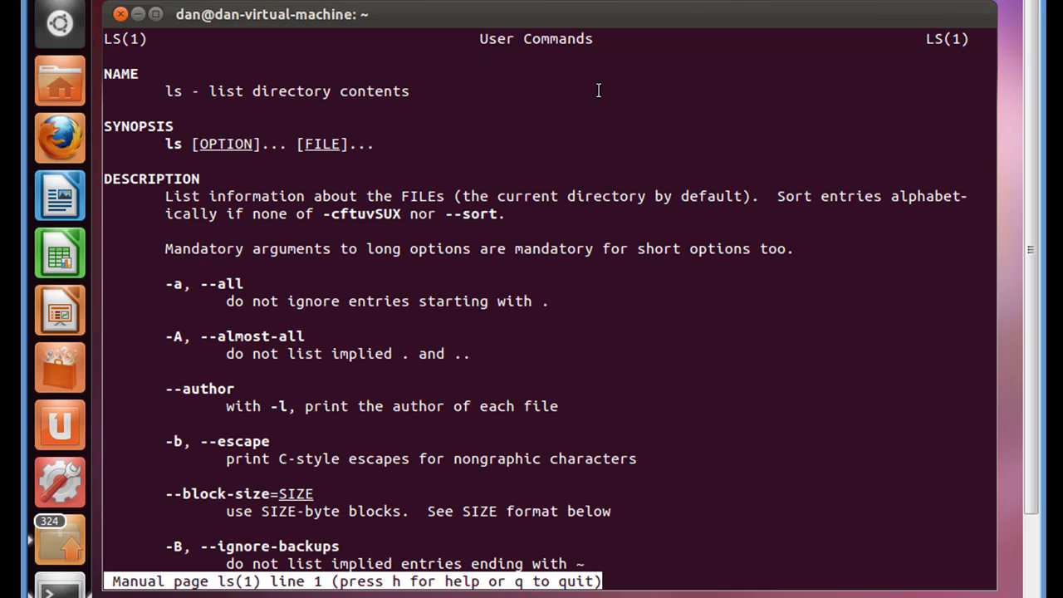
mouse_move(690, 162)
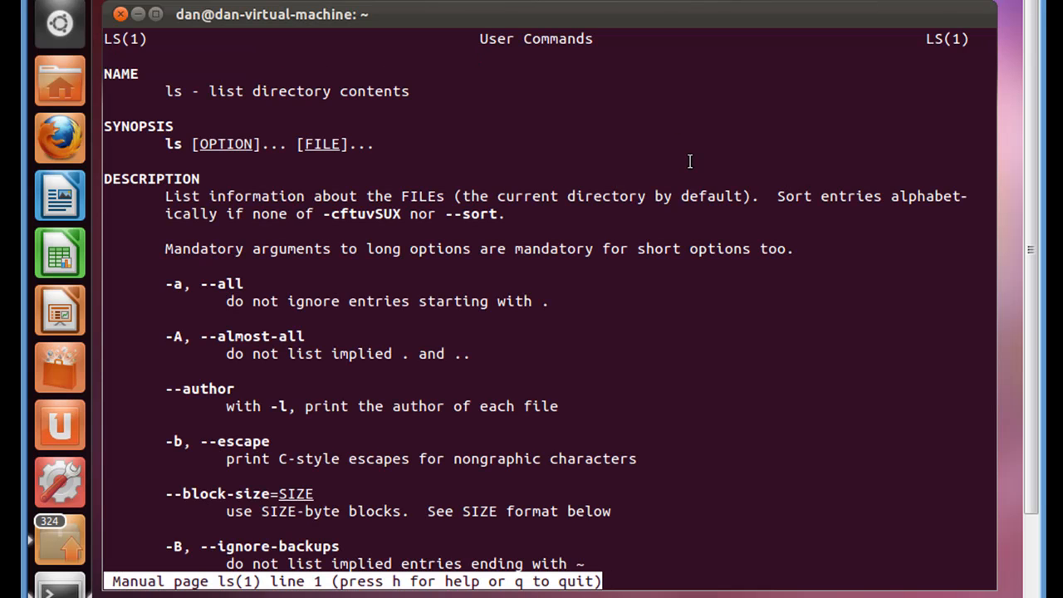
mouse_move(147, 109)
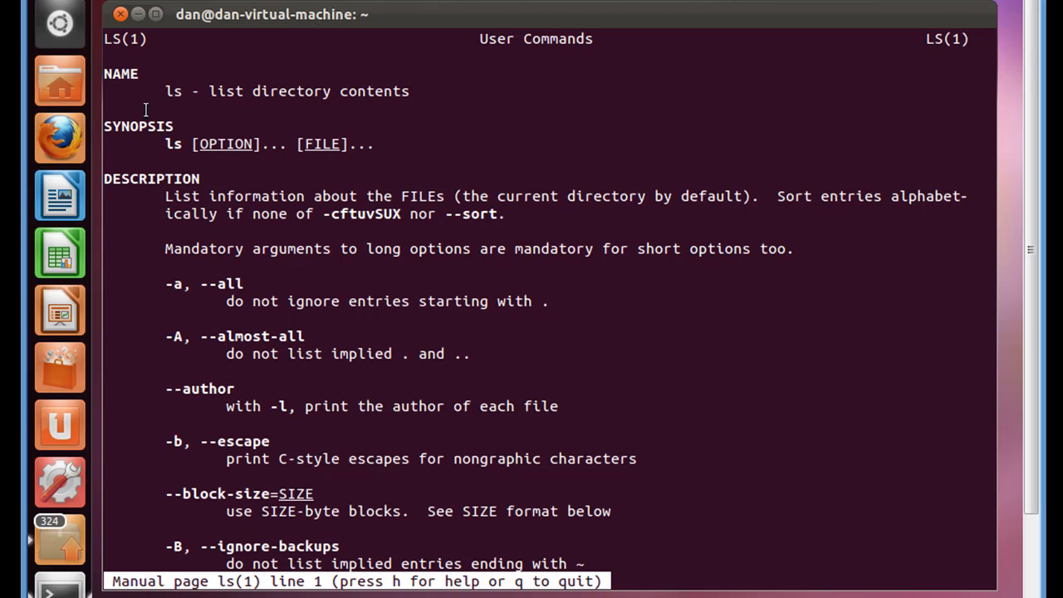
mouse_move(274, 90)
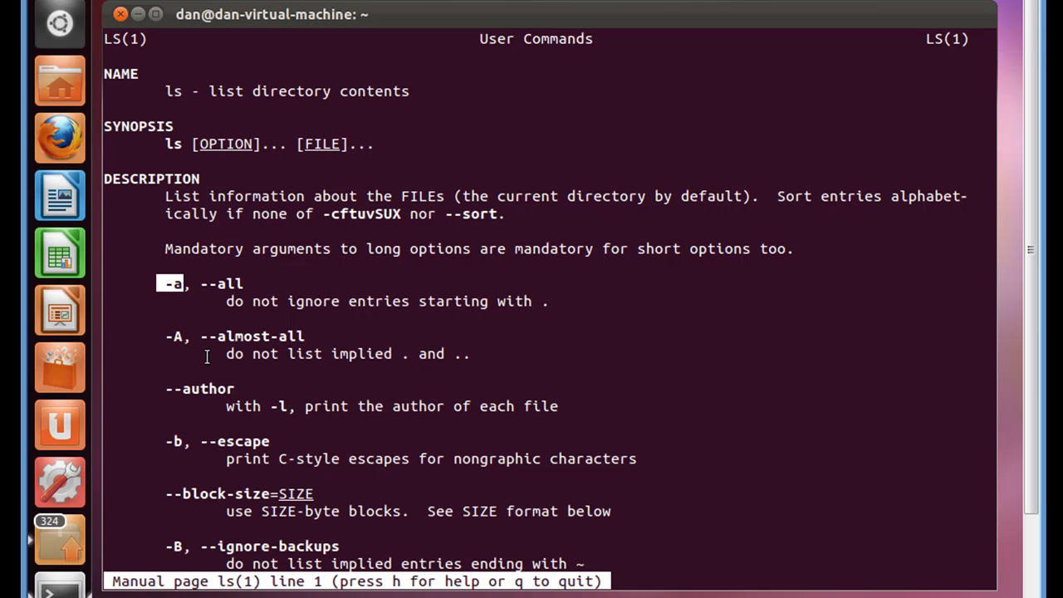
mouse_move(223, 322)
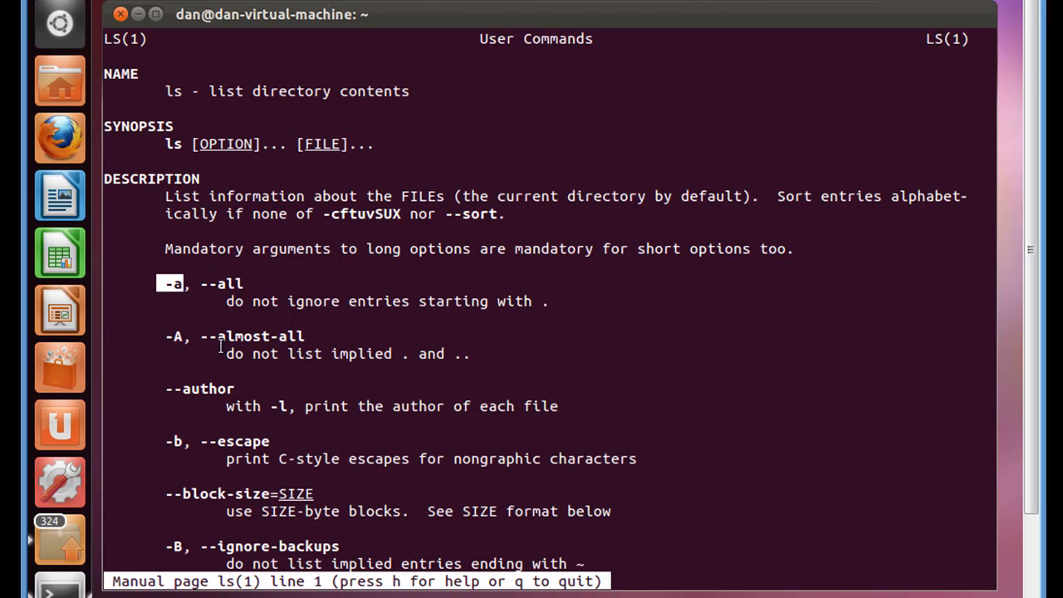
mouse_move(376, 352)
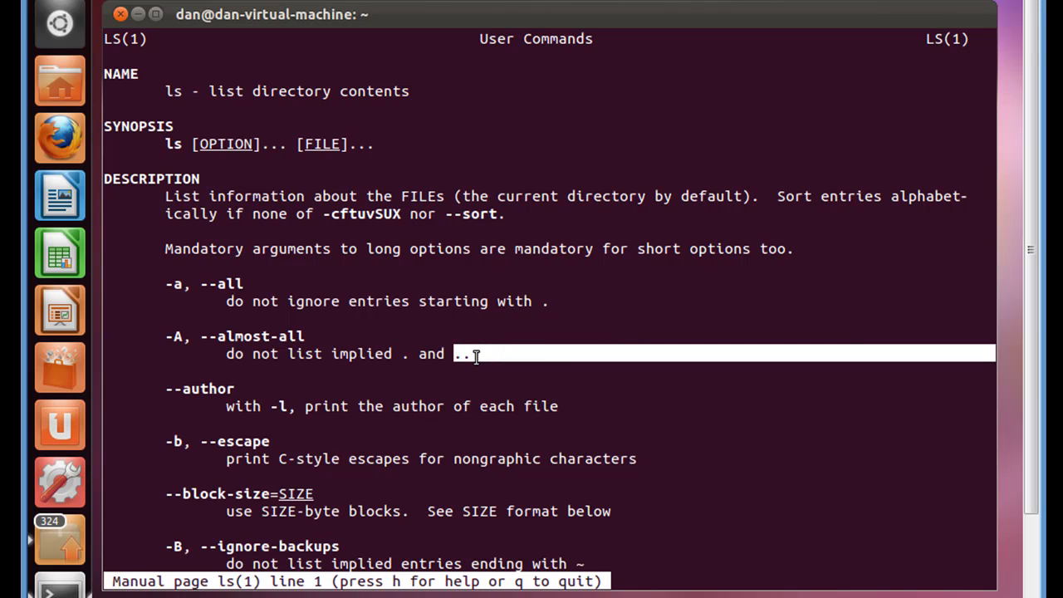
mouse_move(967, 389)
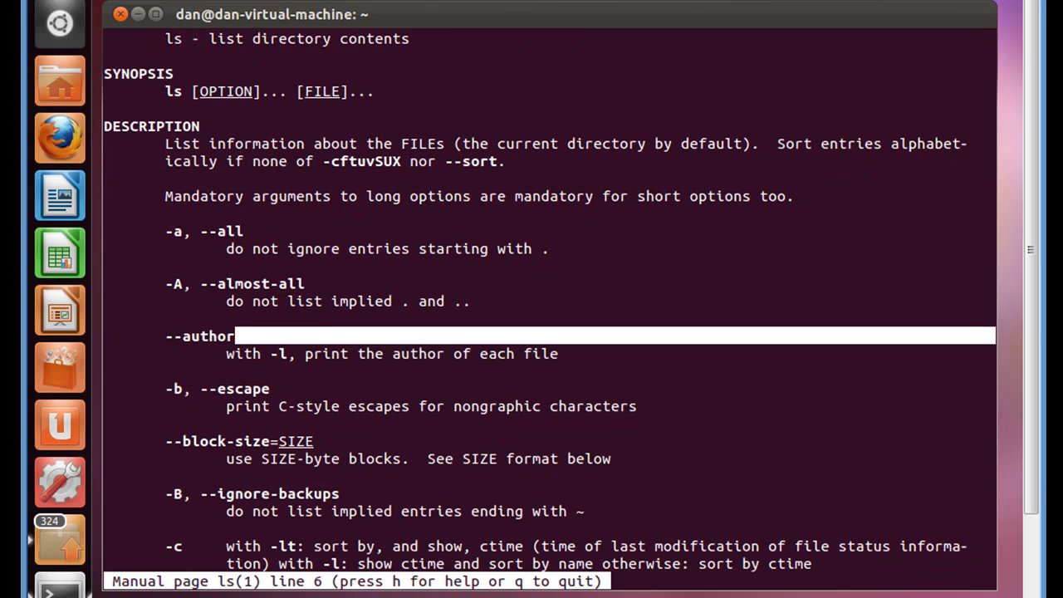
Step: Scroll the ls manual page to its end and quit the pager with q
scroll("down", 3)
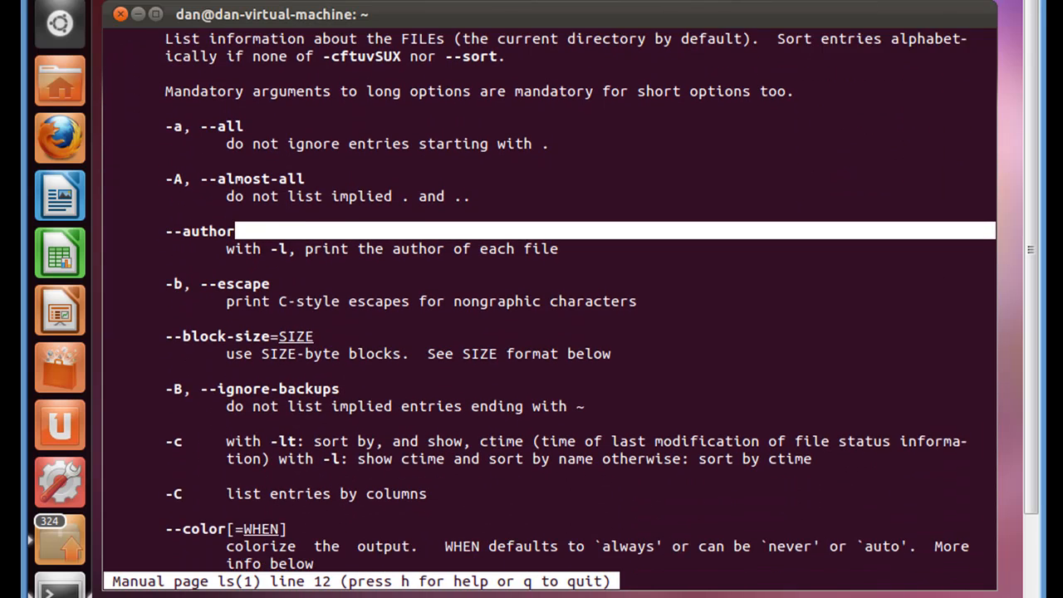
scroll("down", 3)
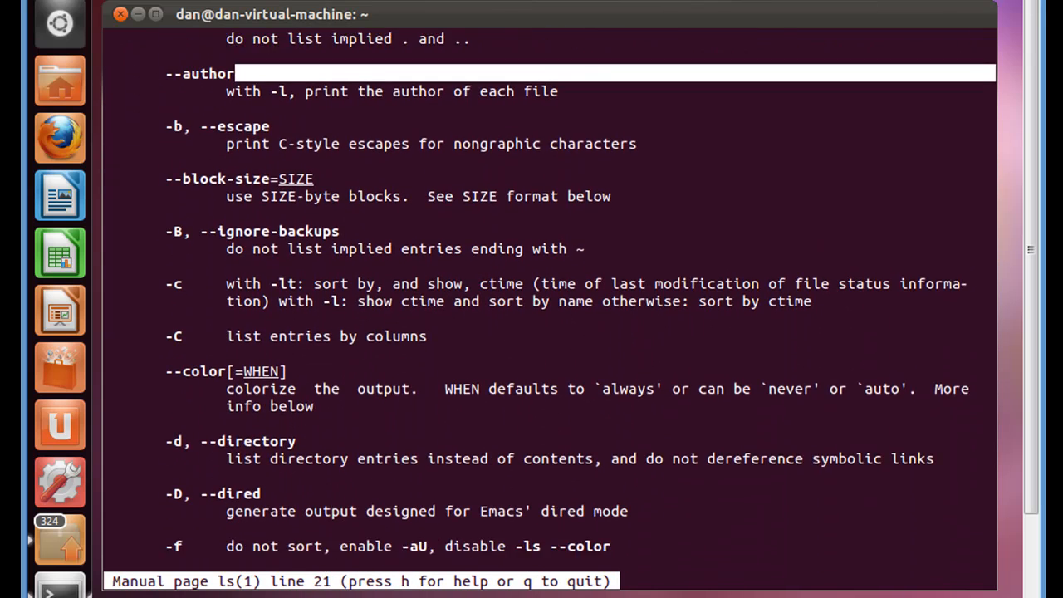
scroll("down", 3)
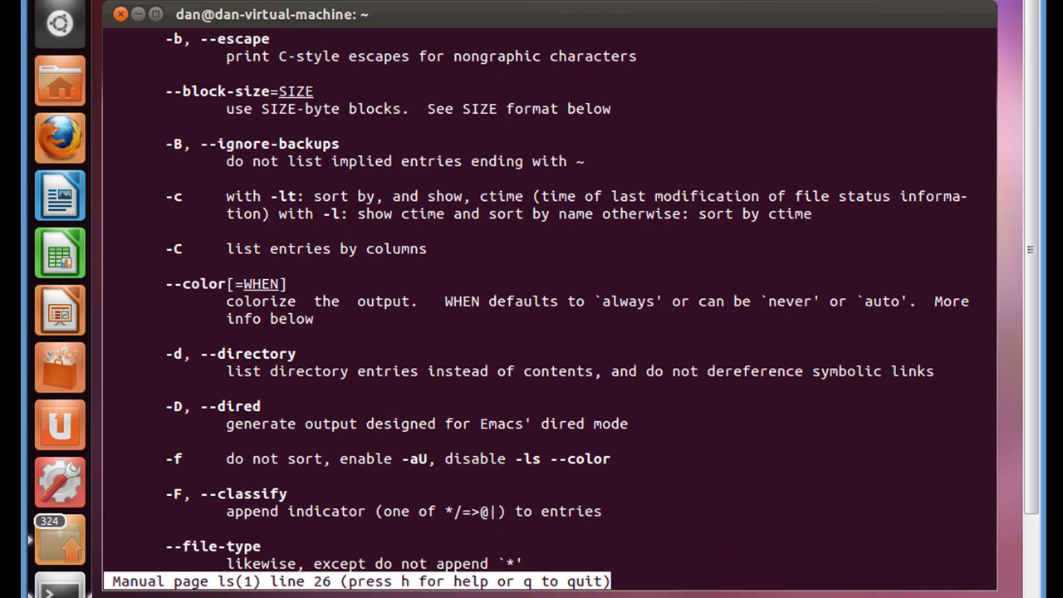
scroll("down", 3)
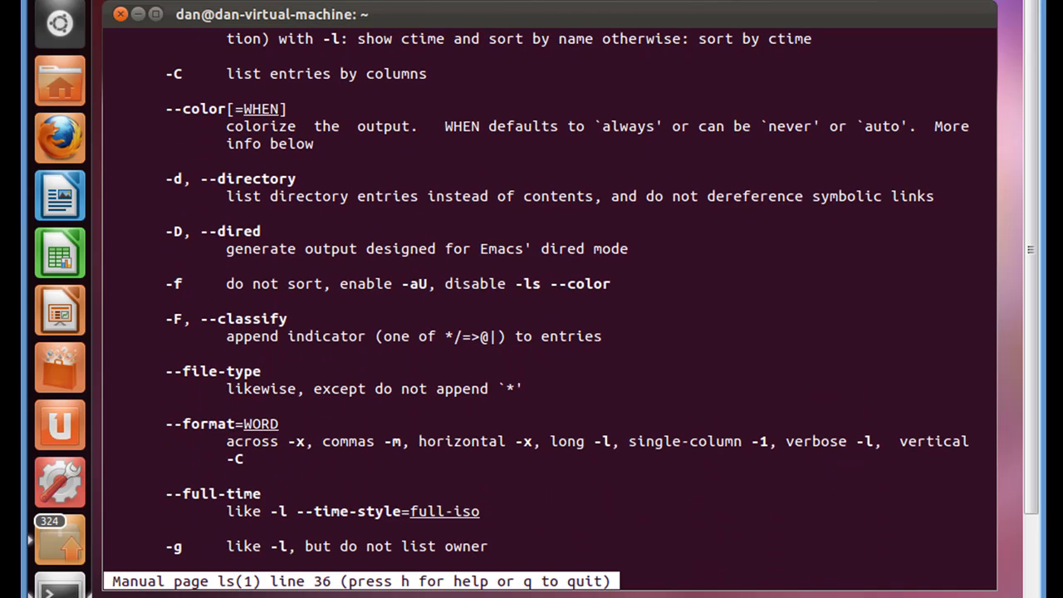
scroll("down", 3)
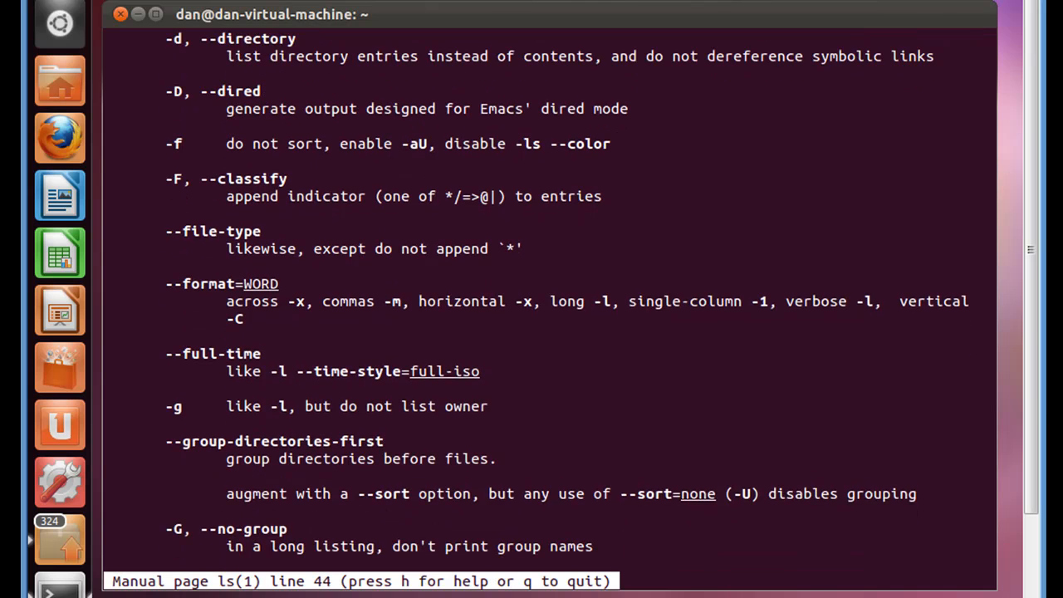
scroll("down", 3)
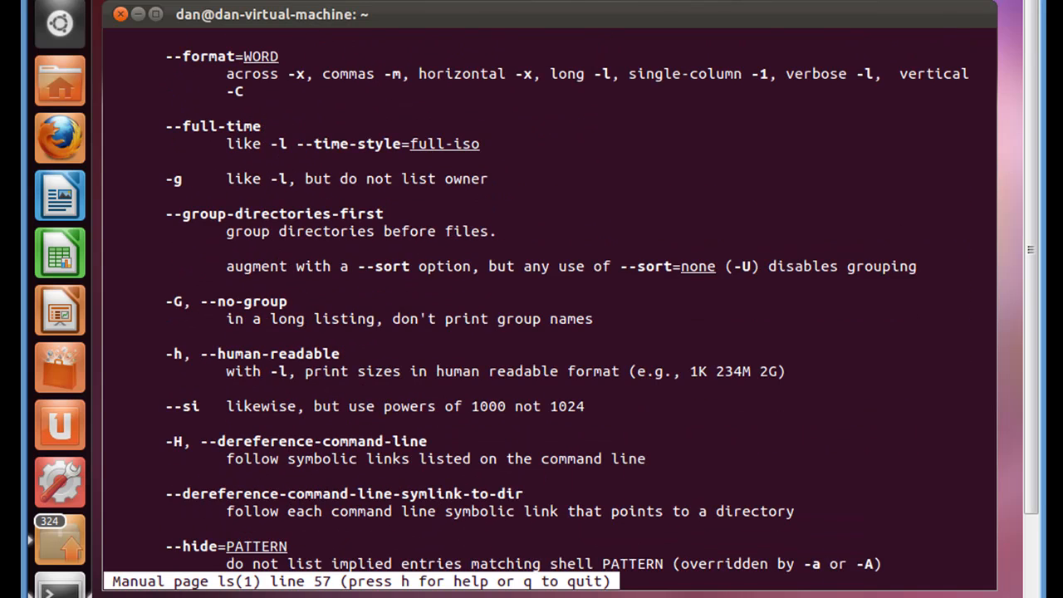
scroll("down", 3)
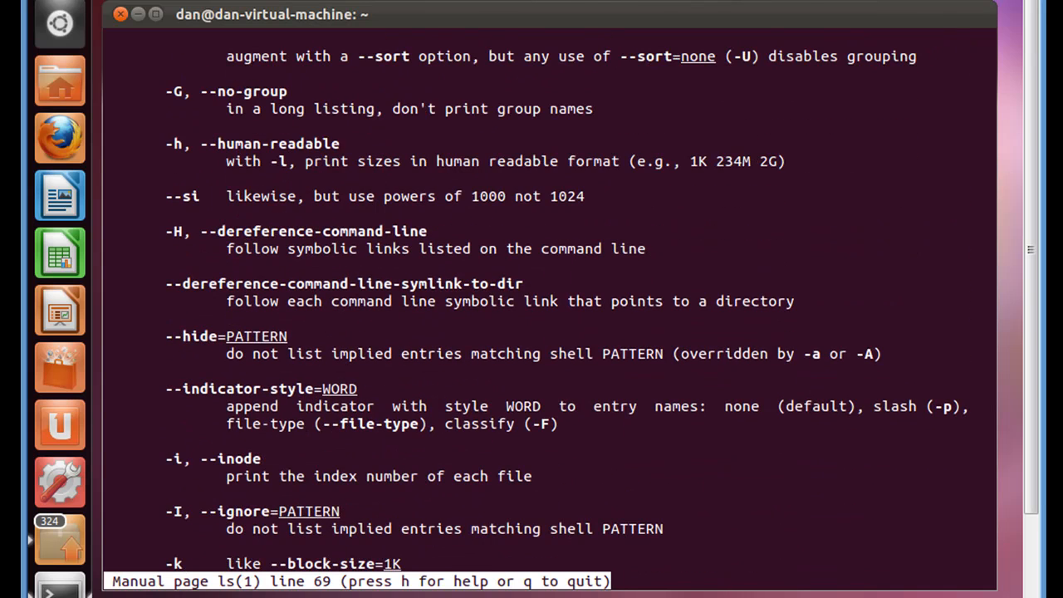
scroll("down", 3)
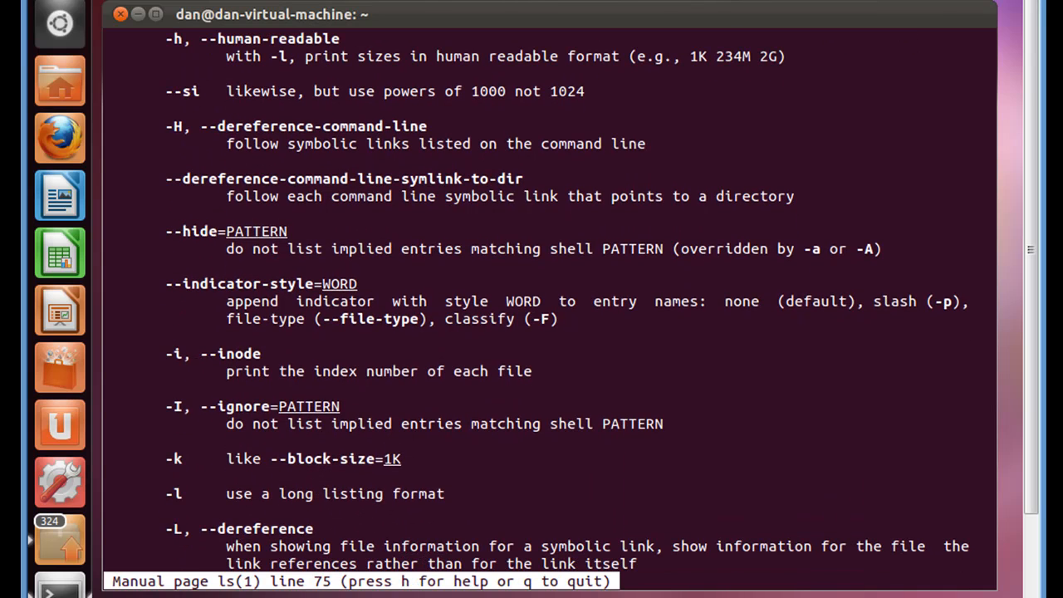
mouse_move(906, 374)
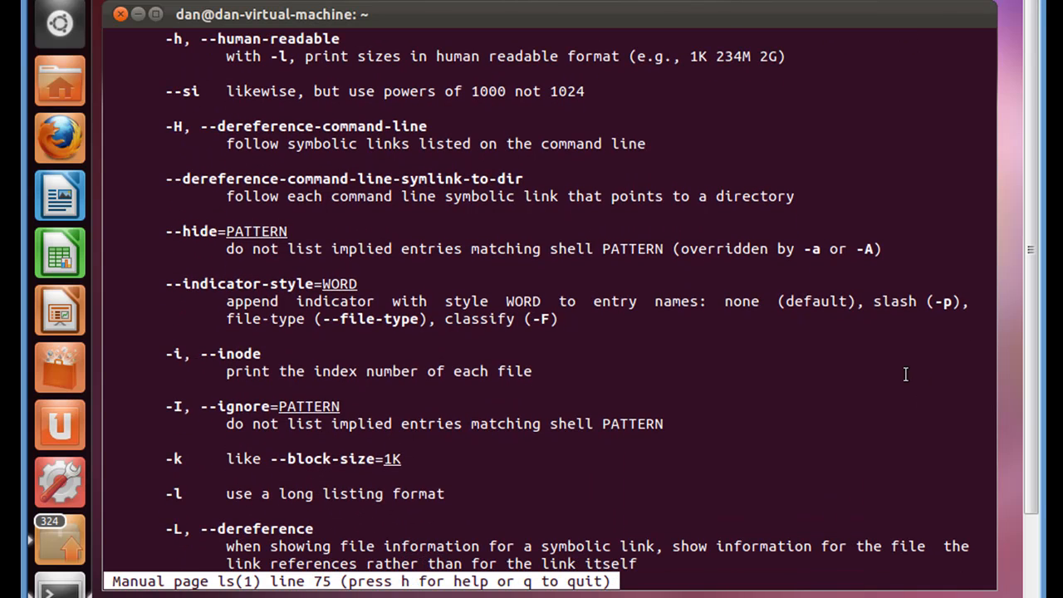
mouse_move(359, 395)
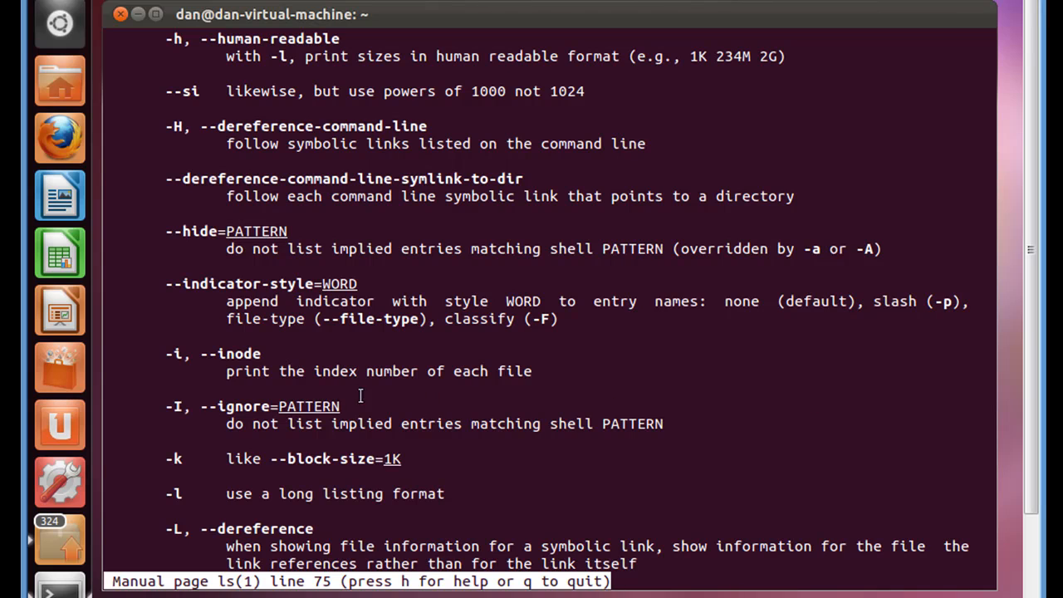
mouse_move(515, 379)
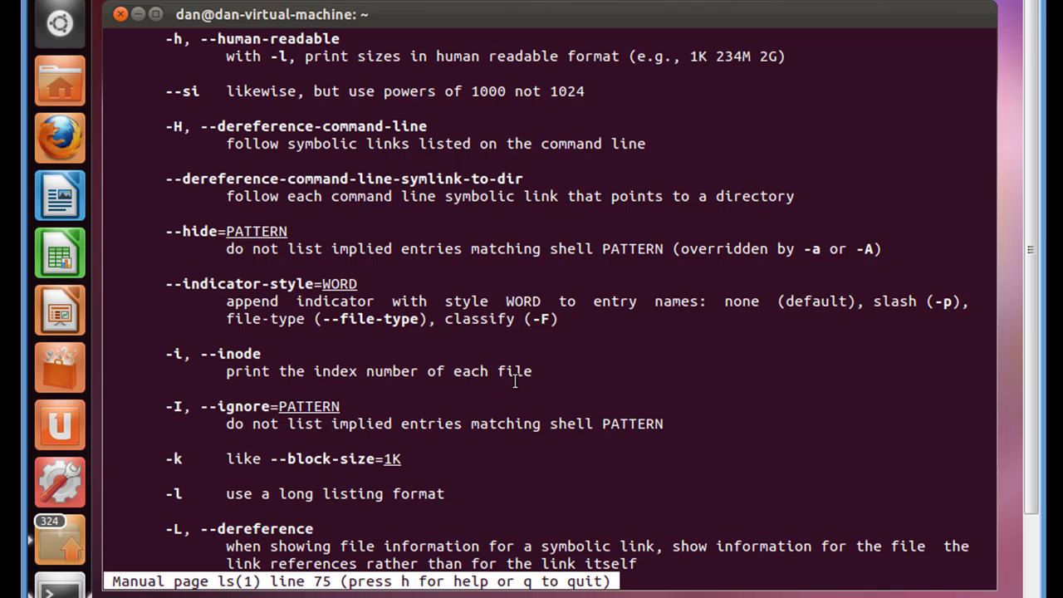
mouse_move(223, 361)
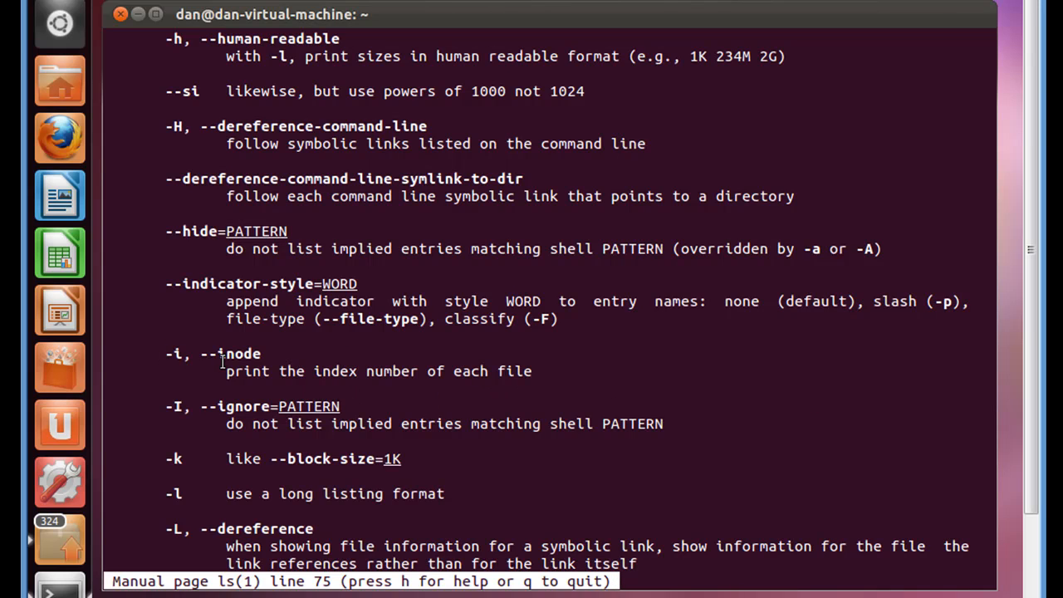
scroll("down", 3)
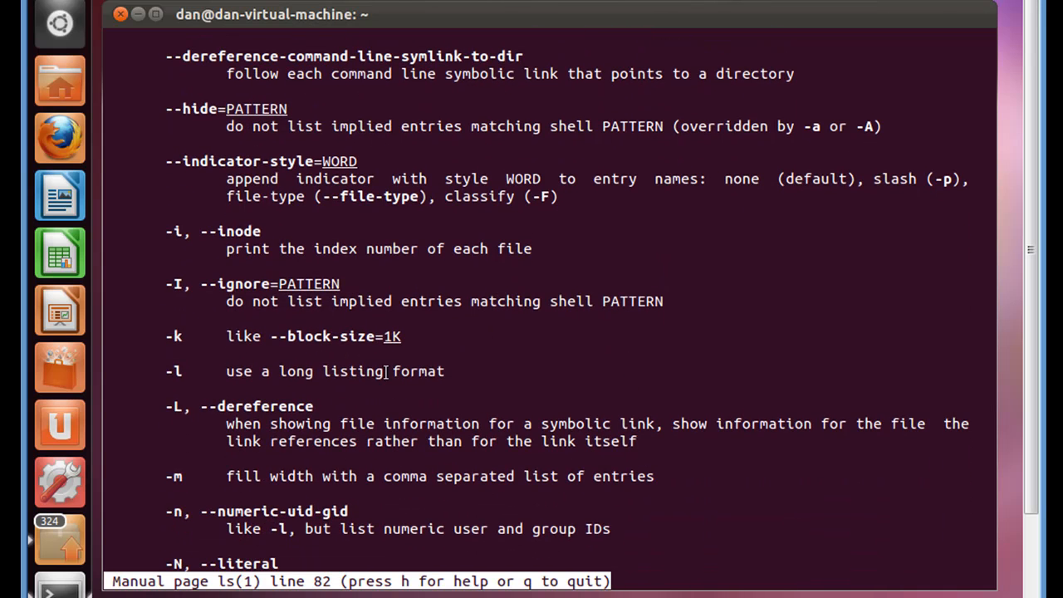
scroll("down", 3)
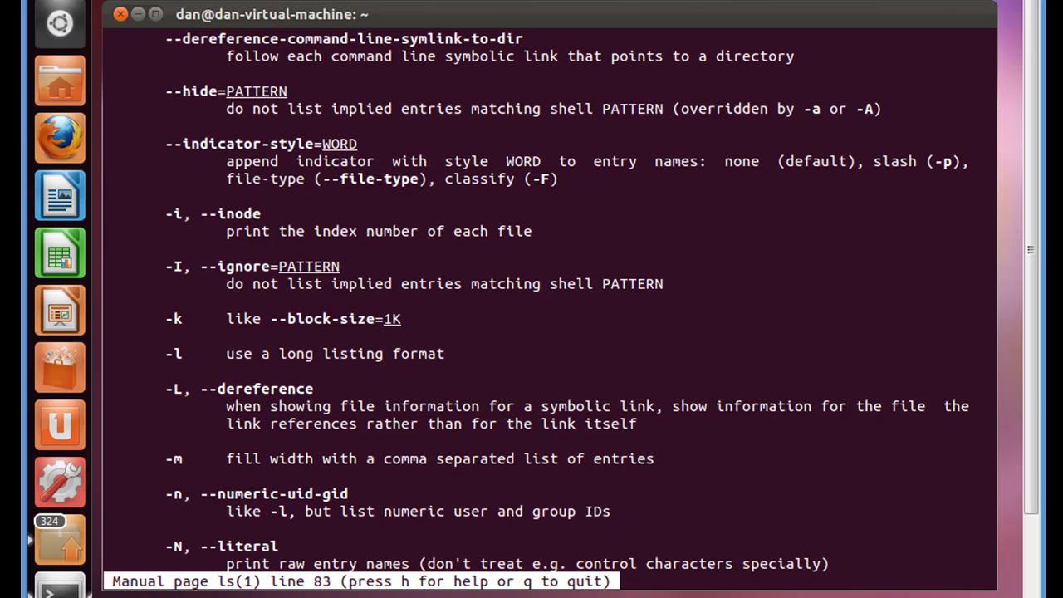
scroll("down", 3)
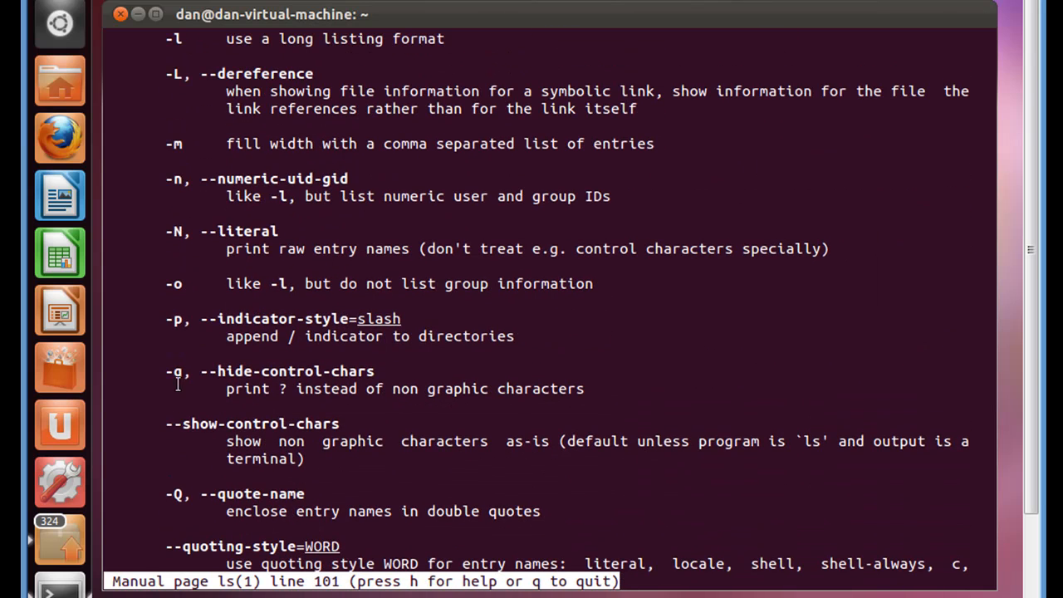
scroll("down", 3)
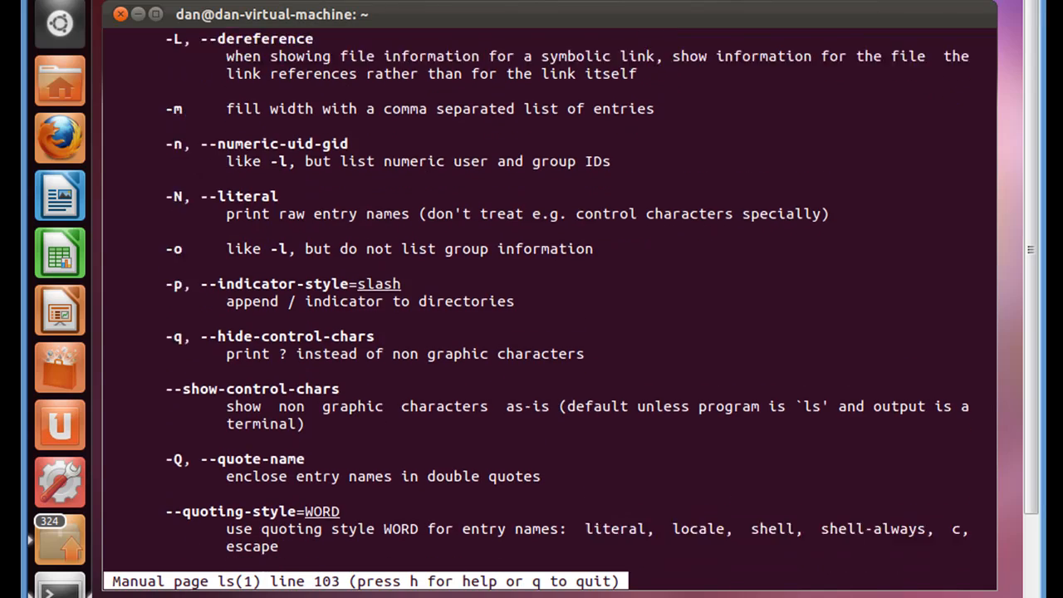
scroll("down", 3)
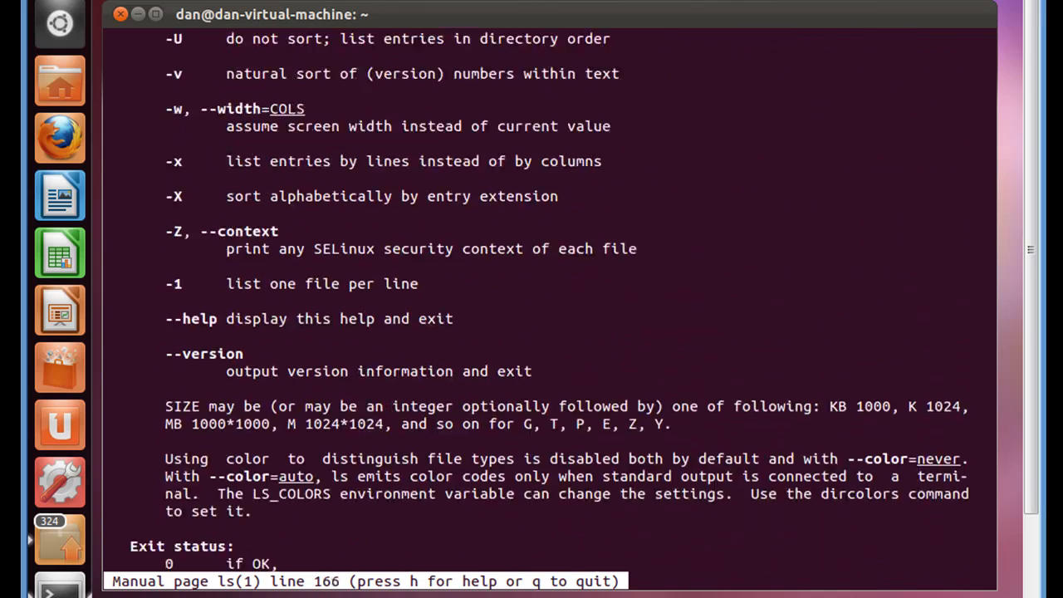
scroll("down", 3)
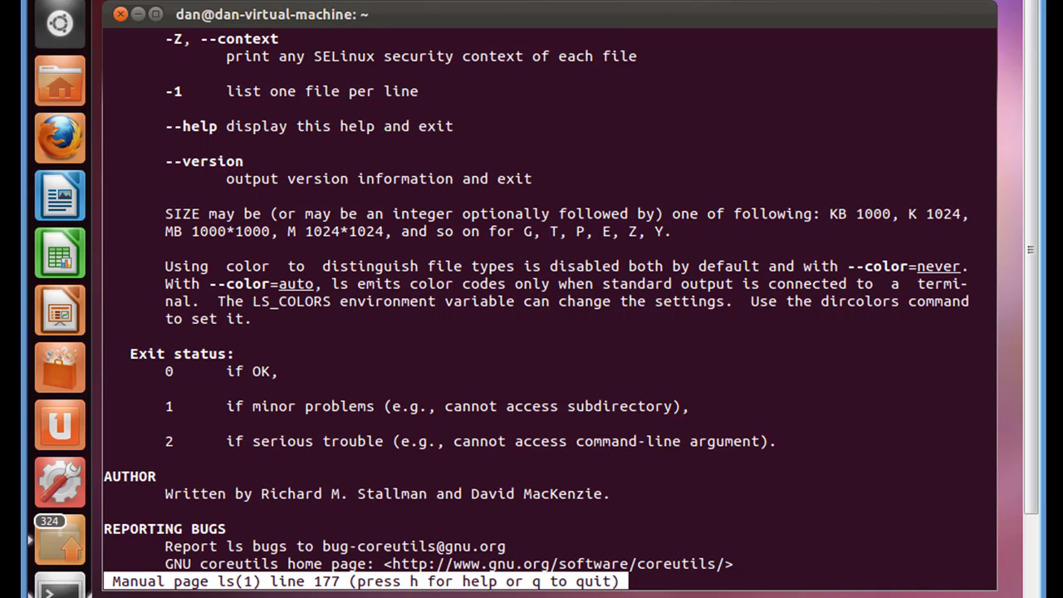
scroll("down", 3)
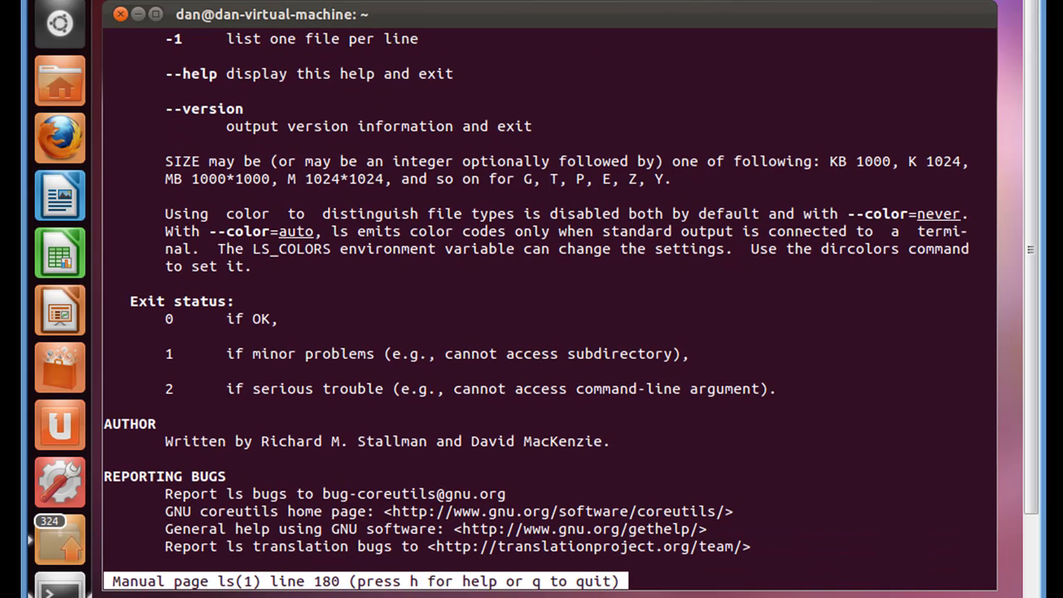
key("q")
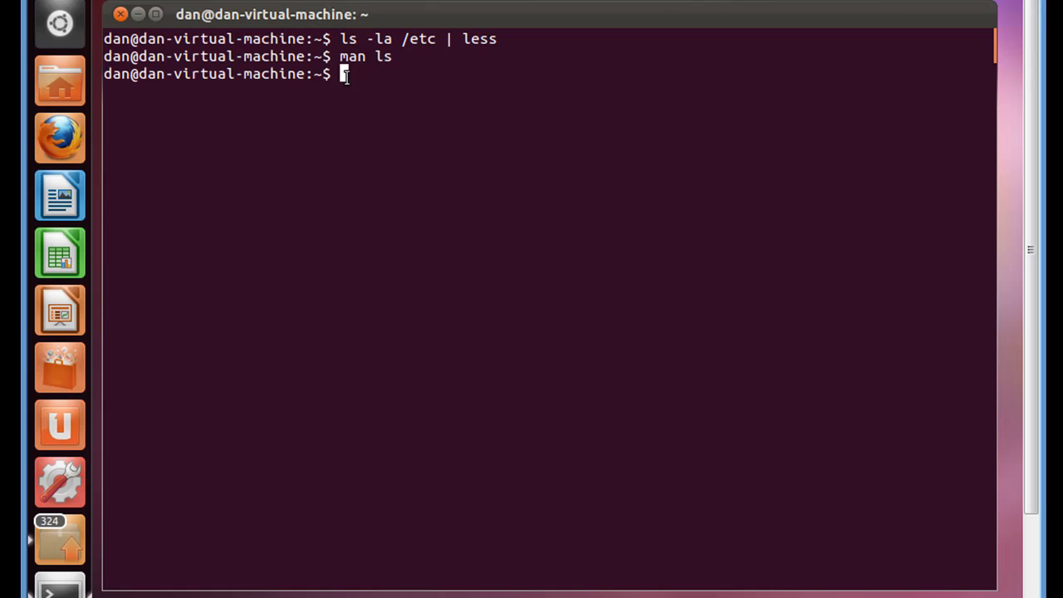
Step: Run ls --help to print the built-in usage summary of ls
type("man")
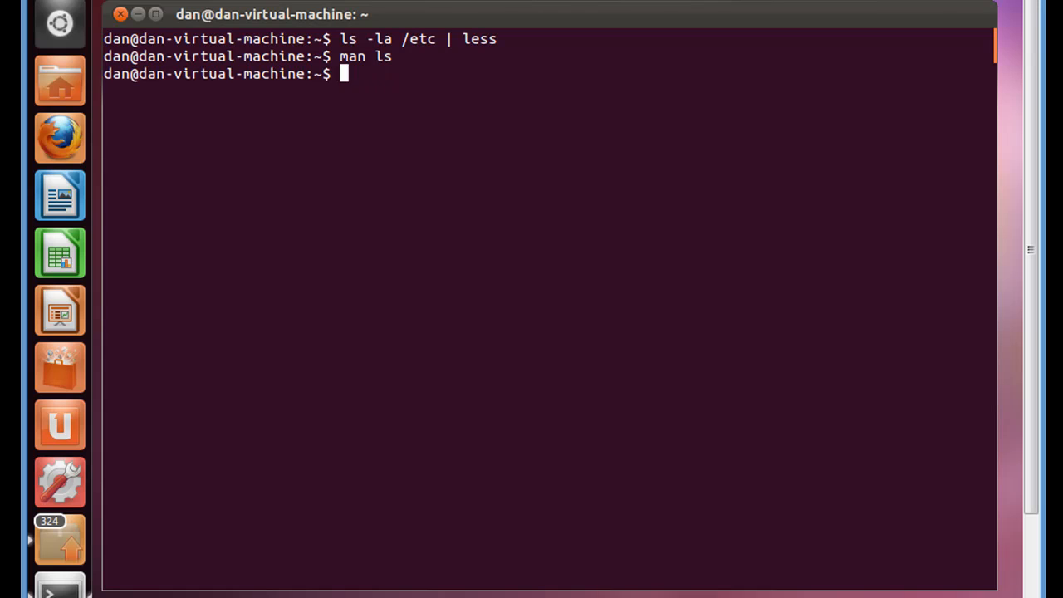
type("ls")
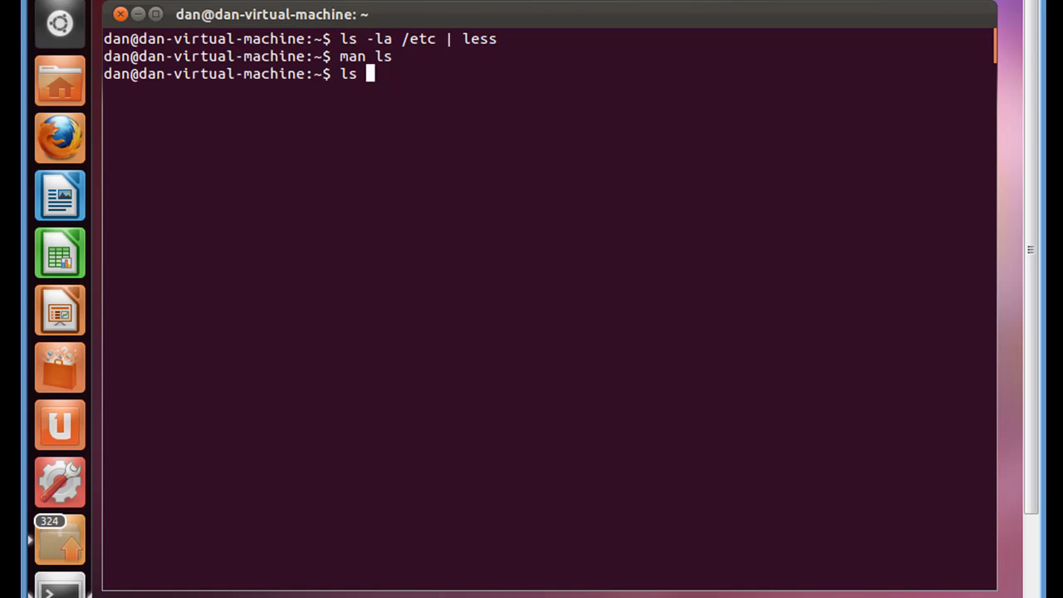
type("--h")
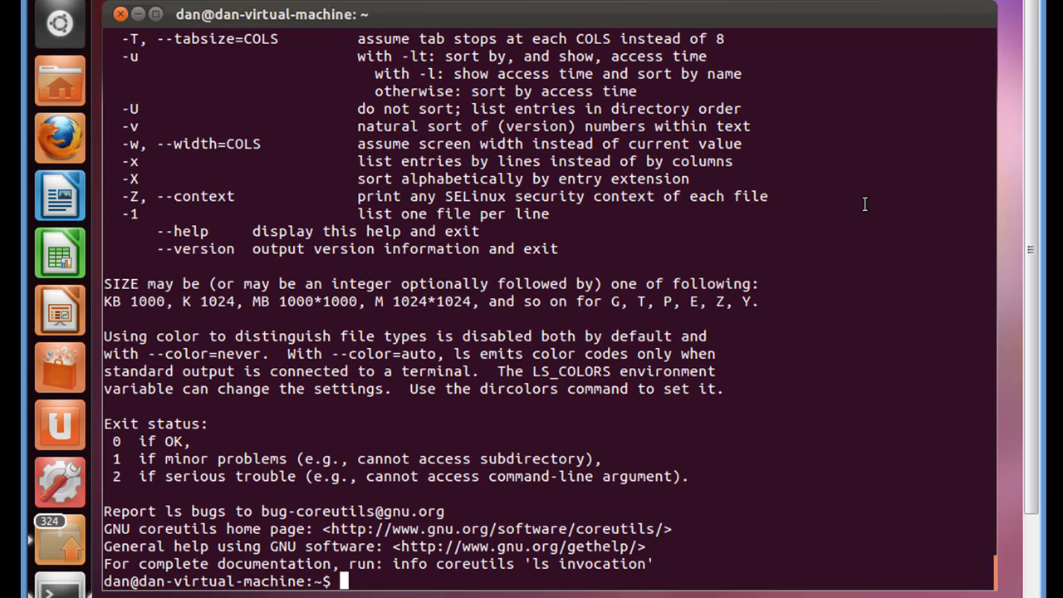
mouse_move(1033, 274)
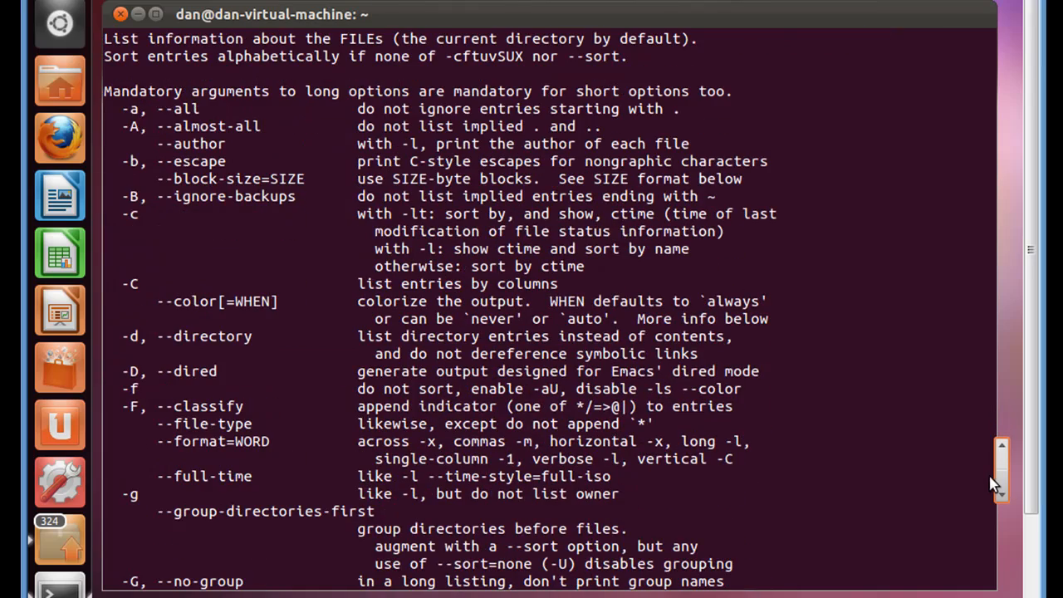
Step: Run ls --help | more, page through to the end, and begin typing clear
scroll("down", 3)
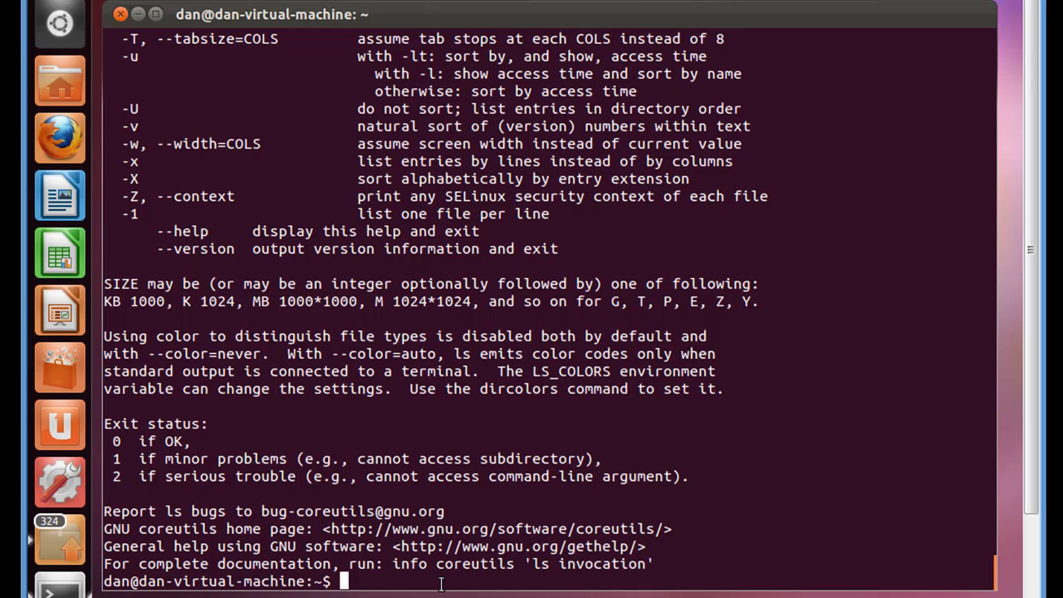
type("ls --help")
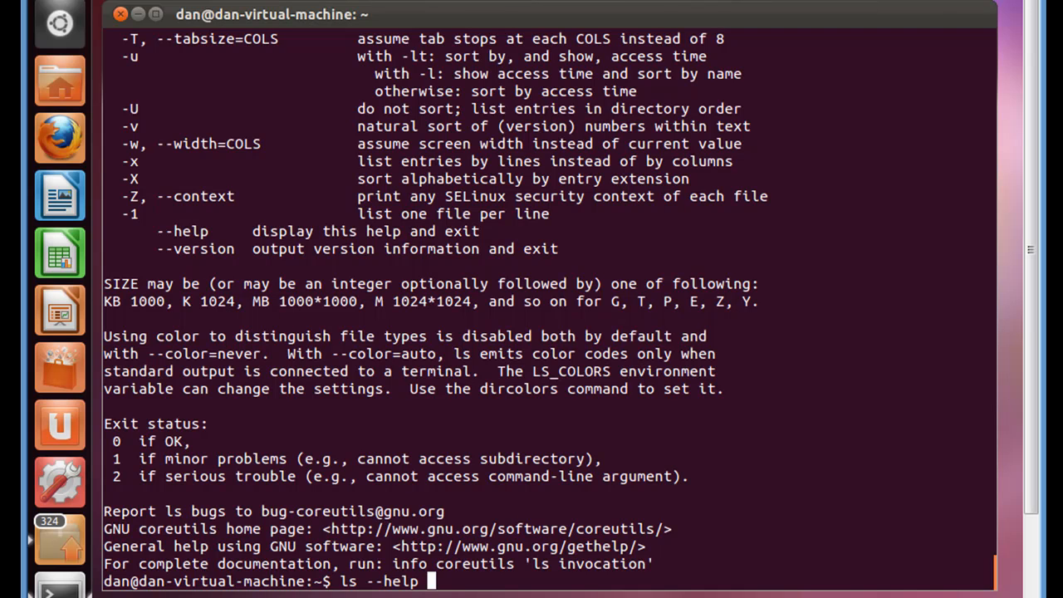
type("|")
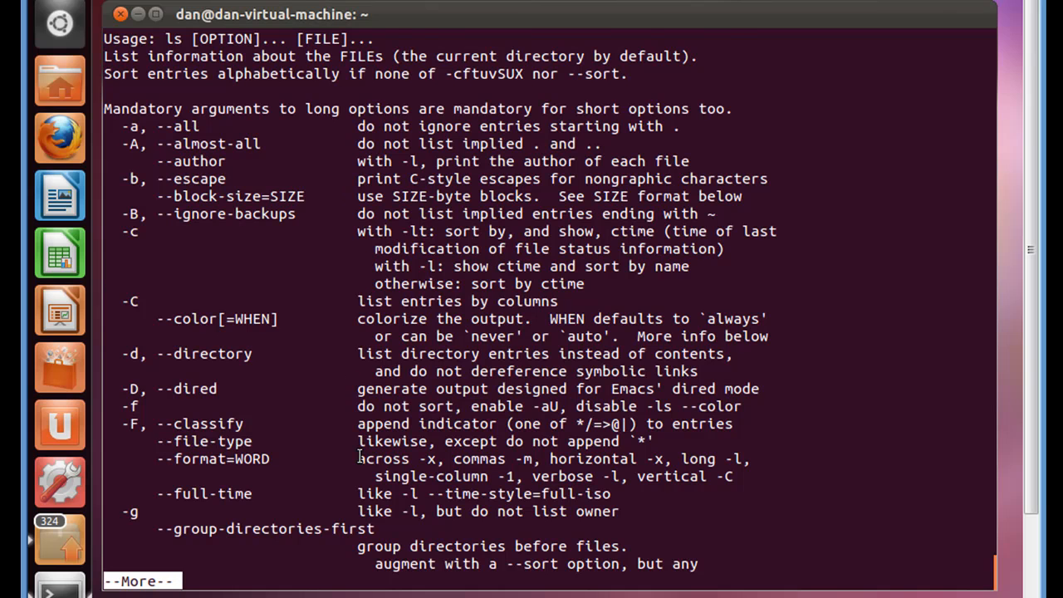
key("space")
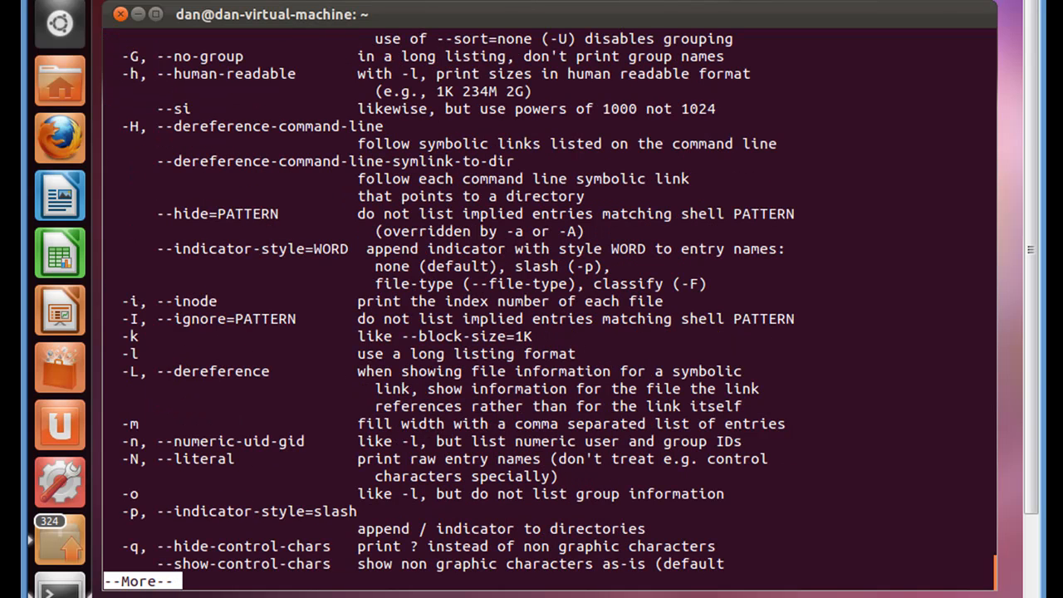
key("space")
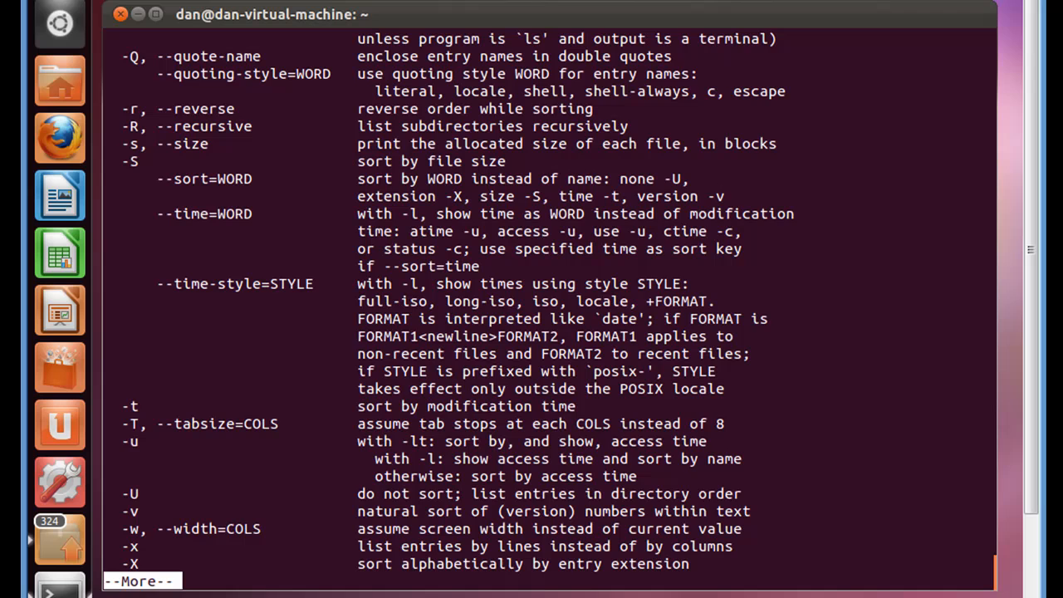
key("space")
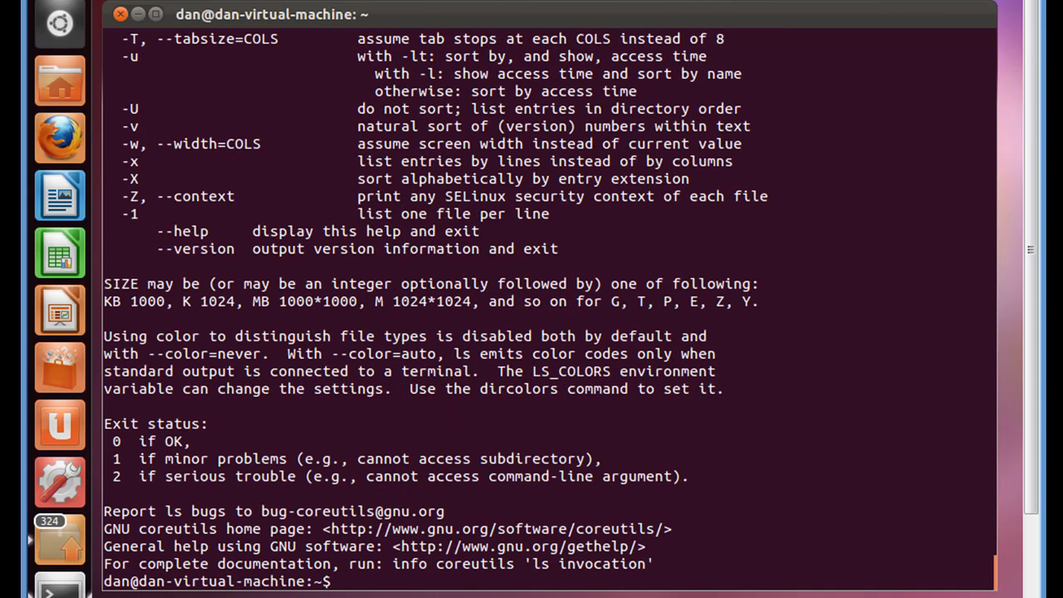
type("clea")
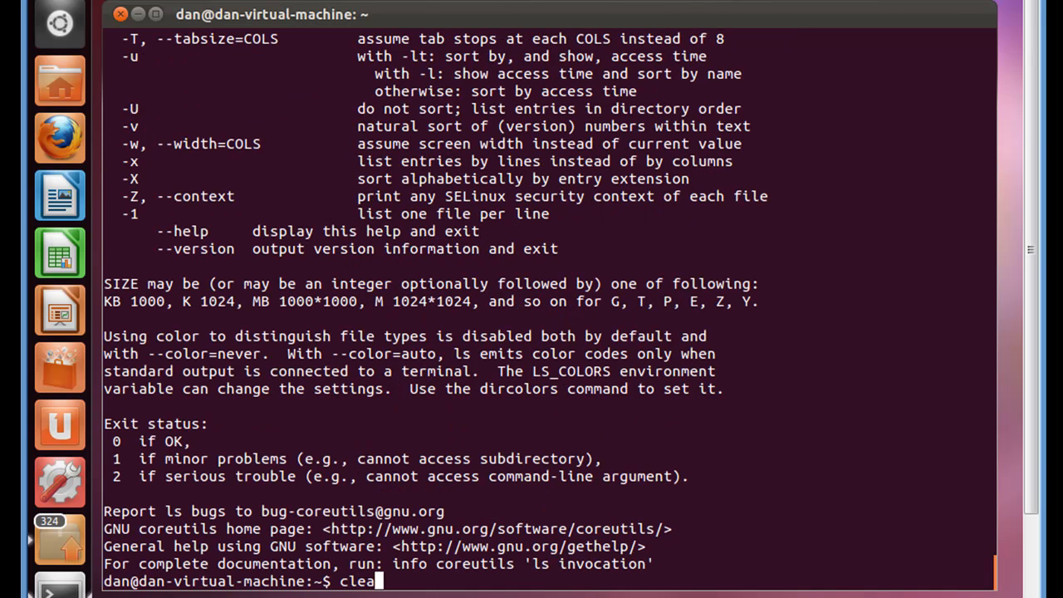